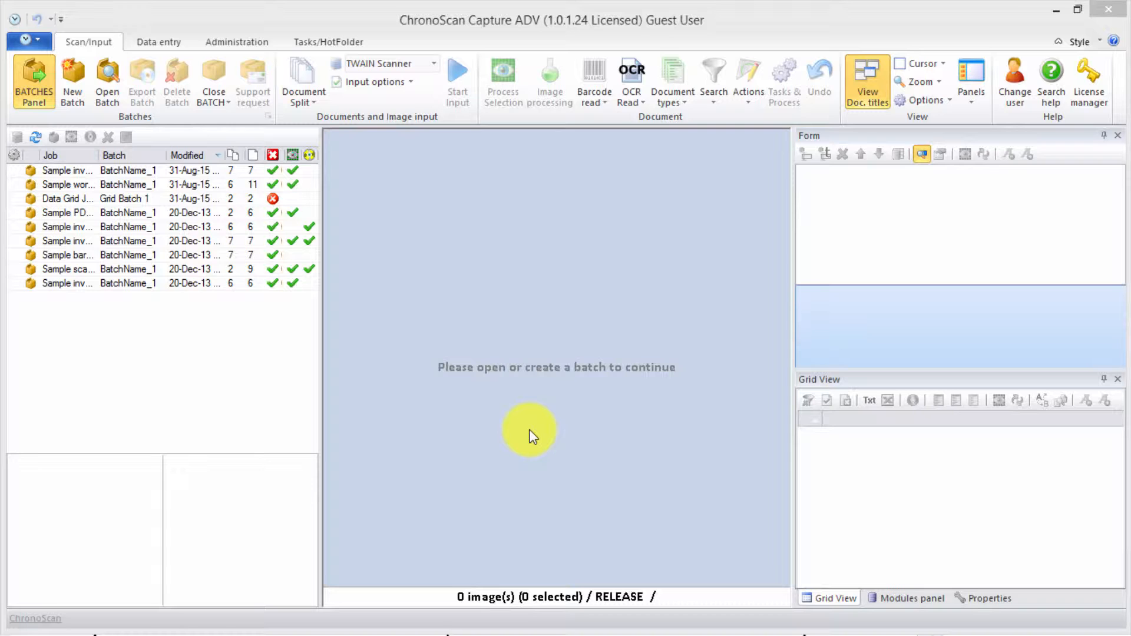
mouse_move(682, 432)
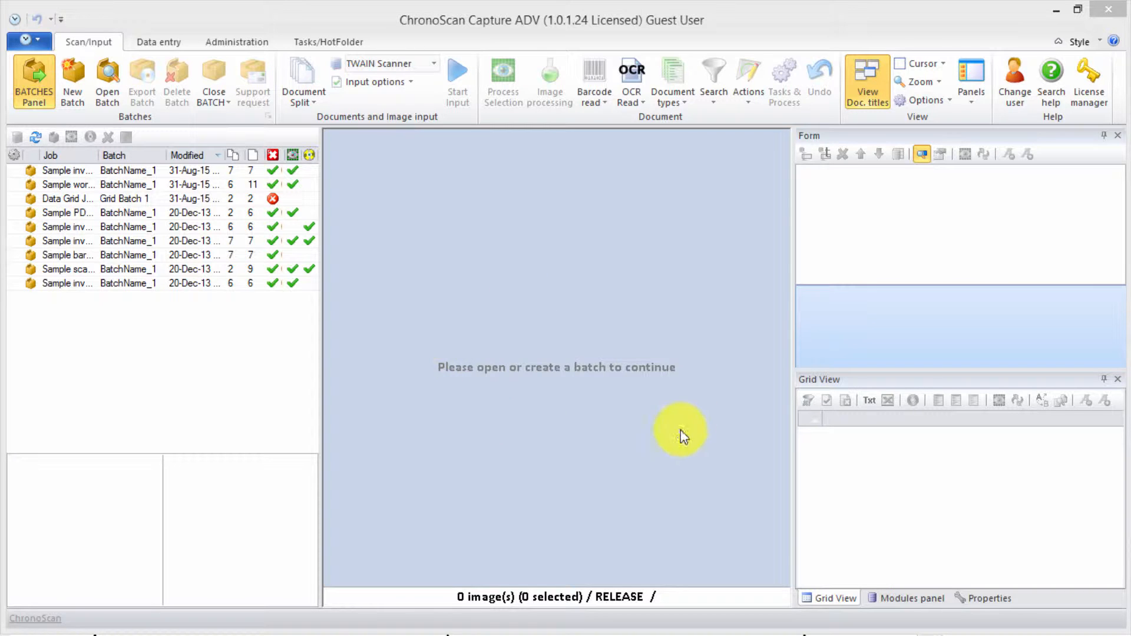
mouse_move(568, 407)
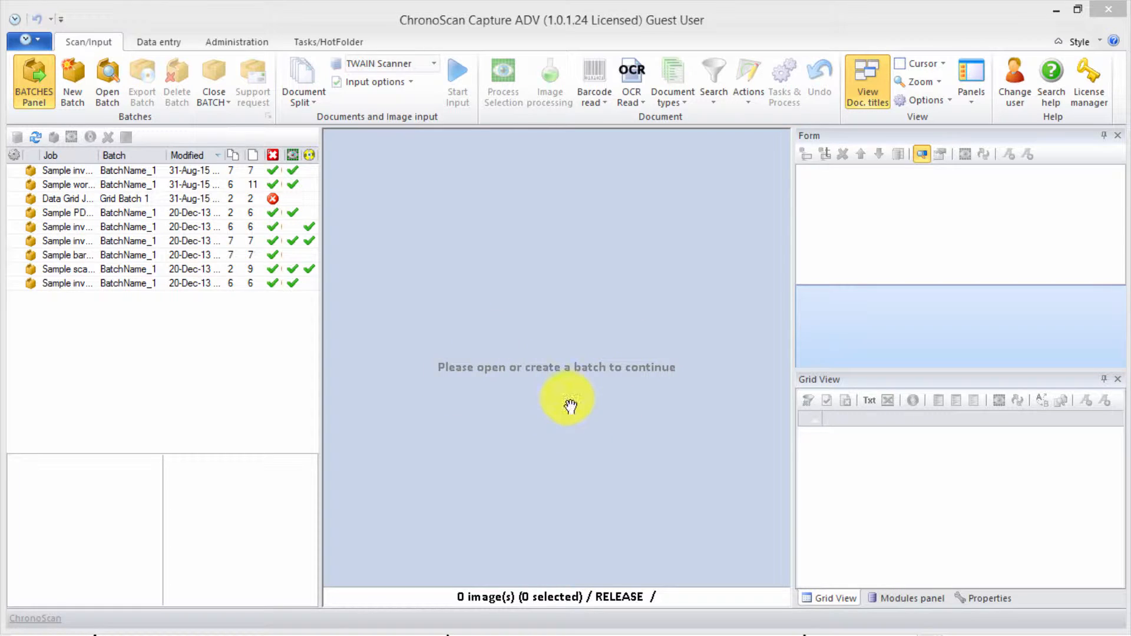
mouse_move(546, 399)
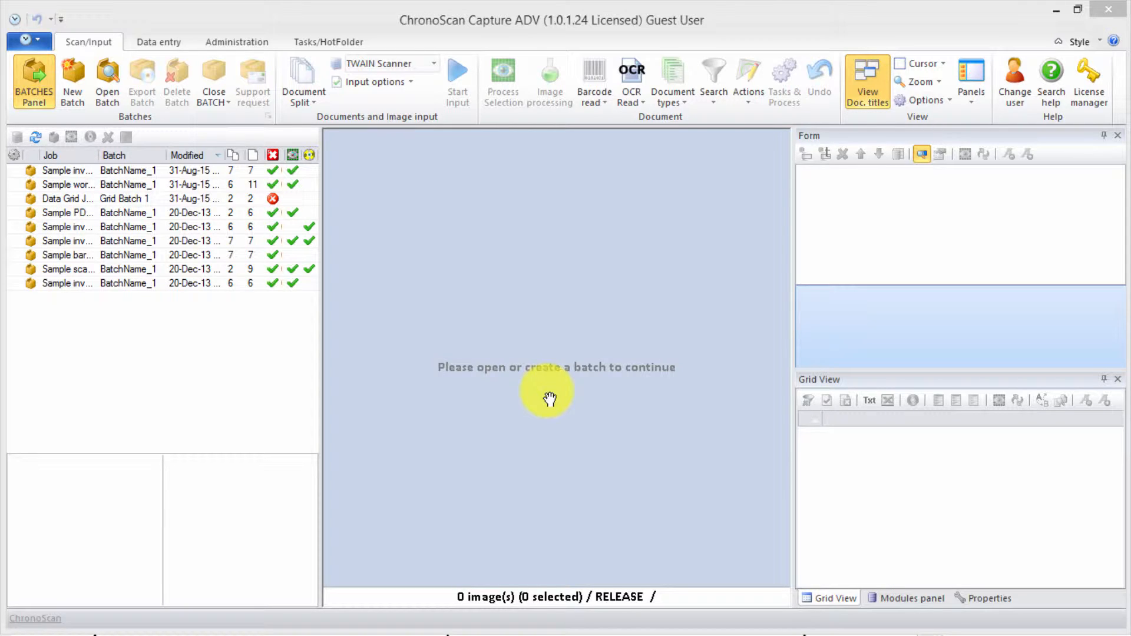
mouse_move(418, 380)
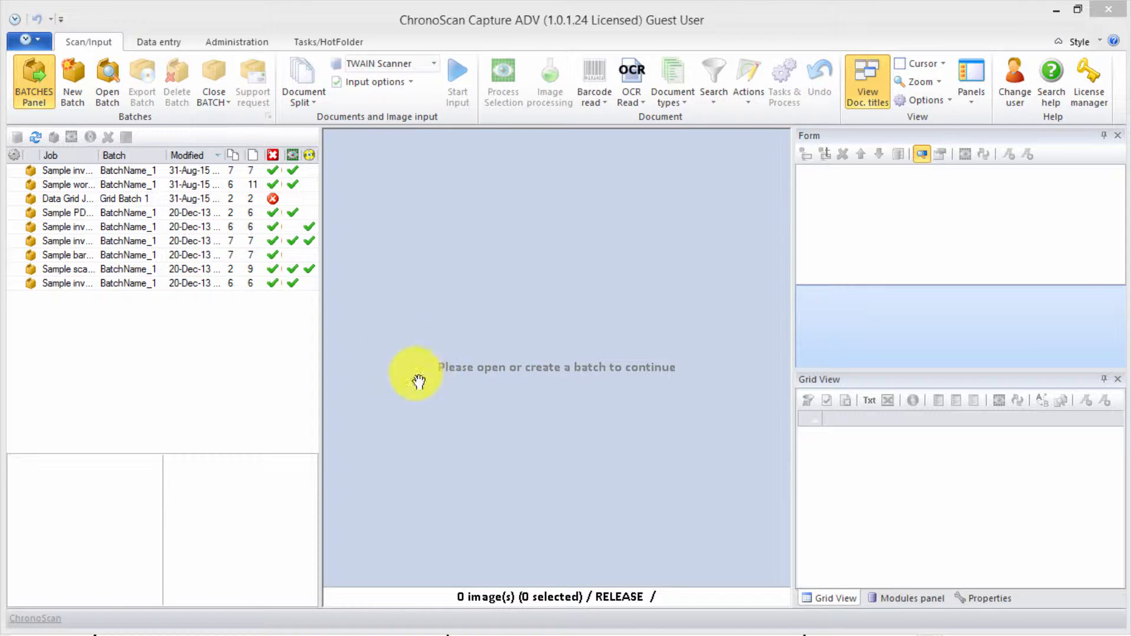
mouse_move(455, 411)
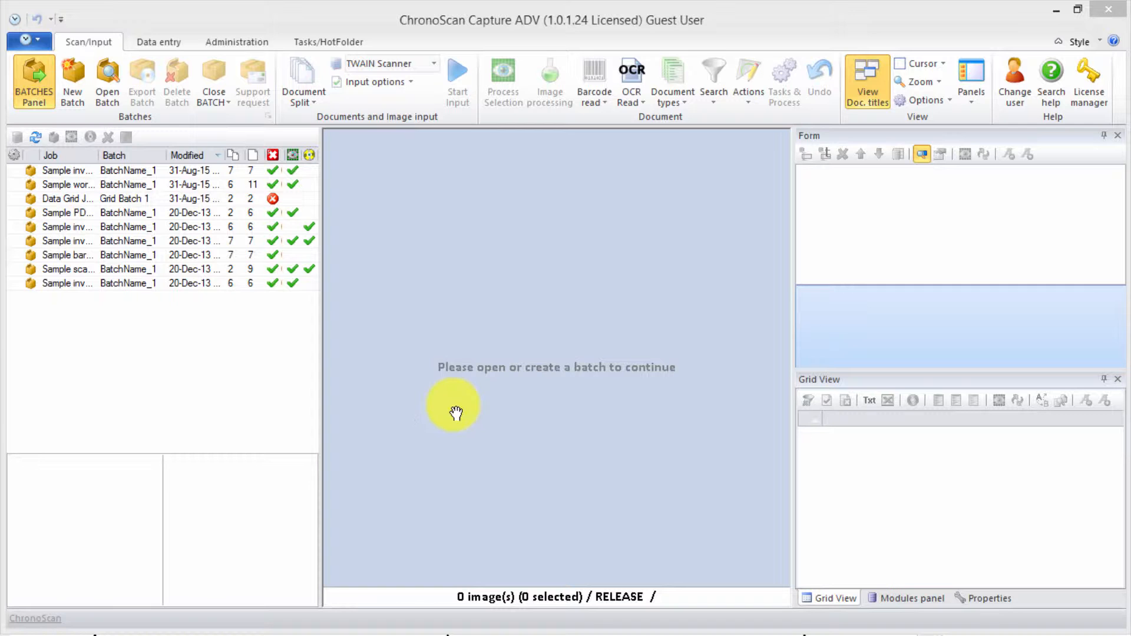
mouse_move(487, 34)
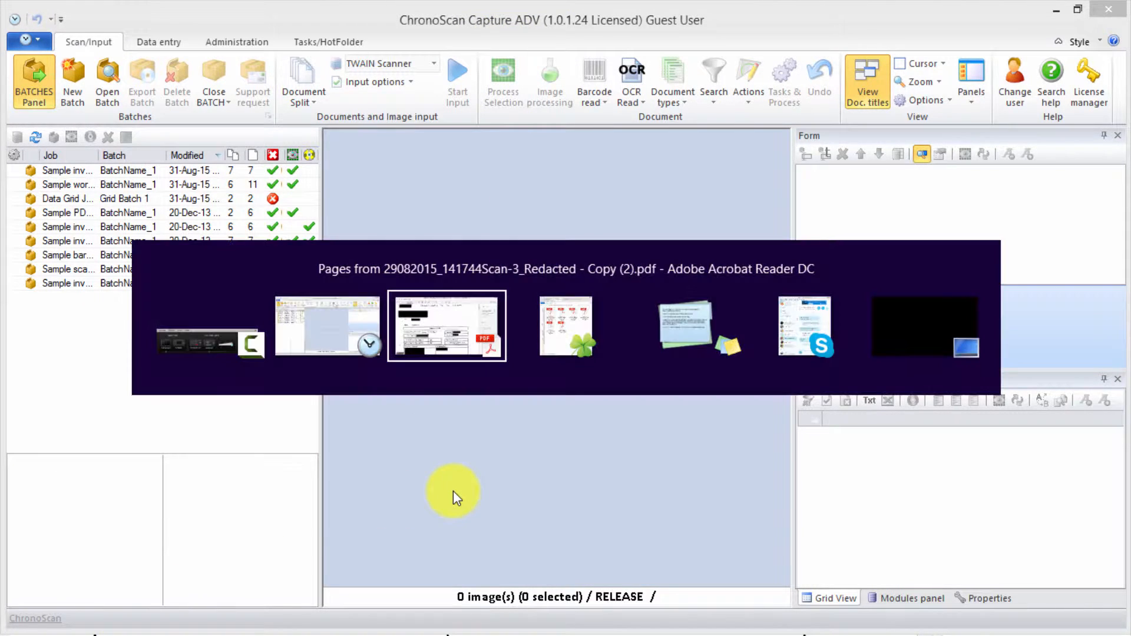
Bring the payment advice PDF forward in Acrobat Reader, page through all five pages and return to page 1.
click(447, 325)
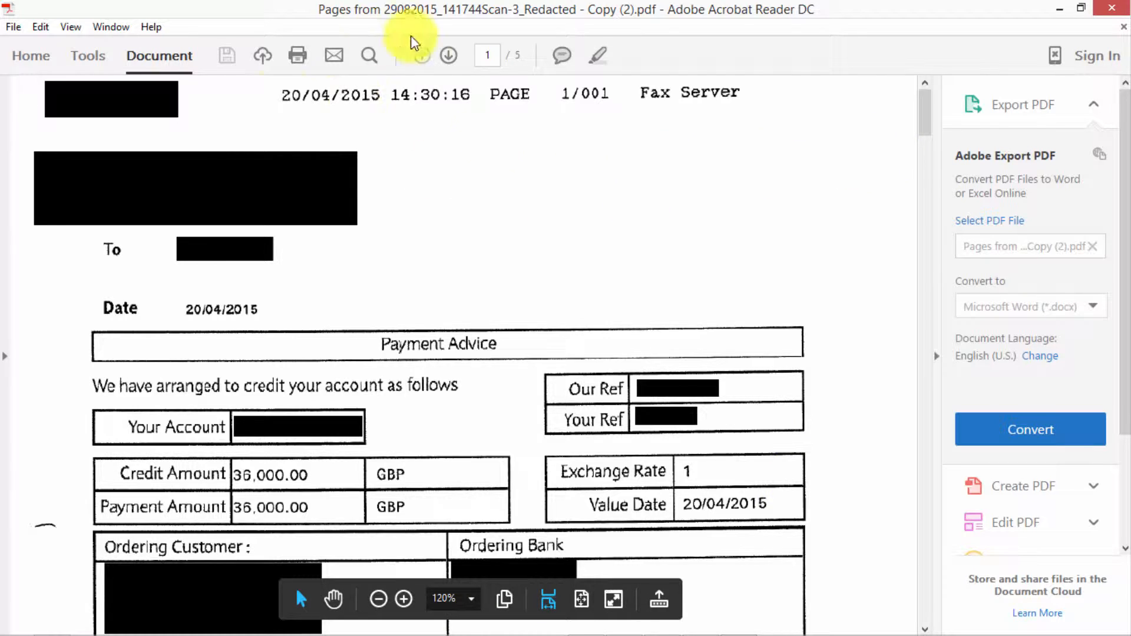
mouse_move(695, 142)
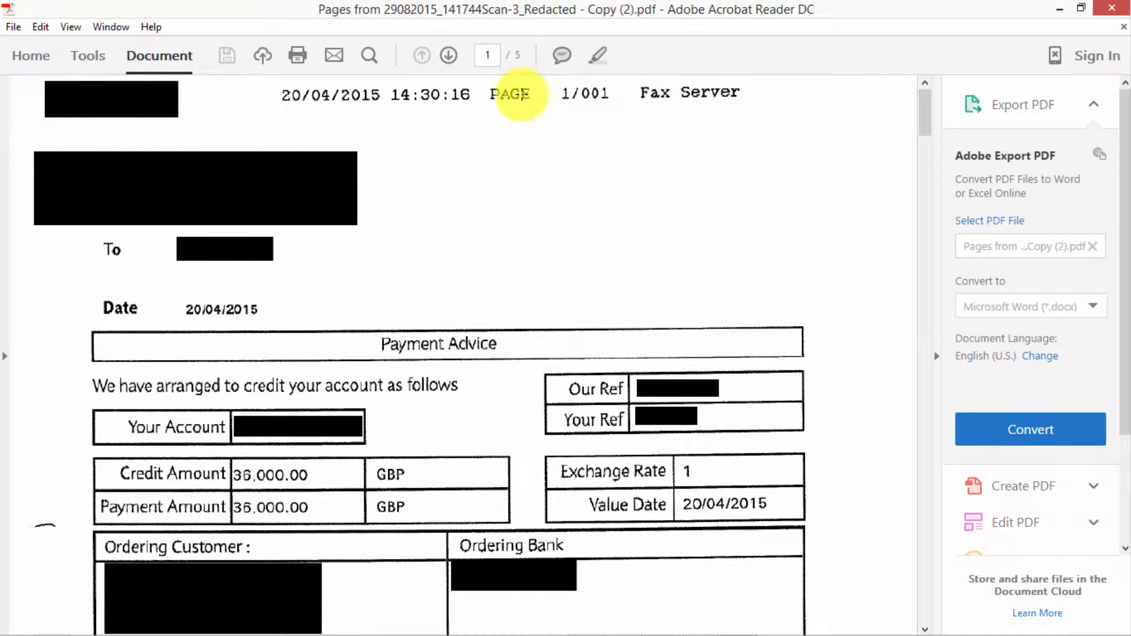
scroll(down, 3)
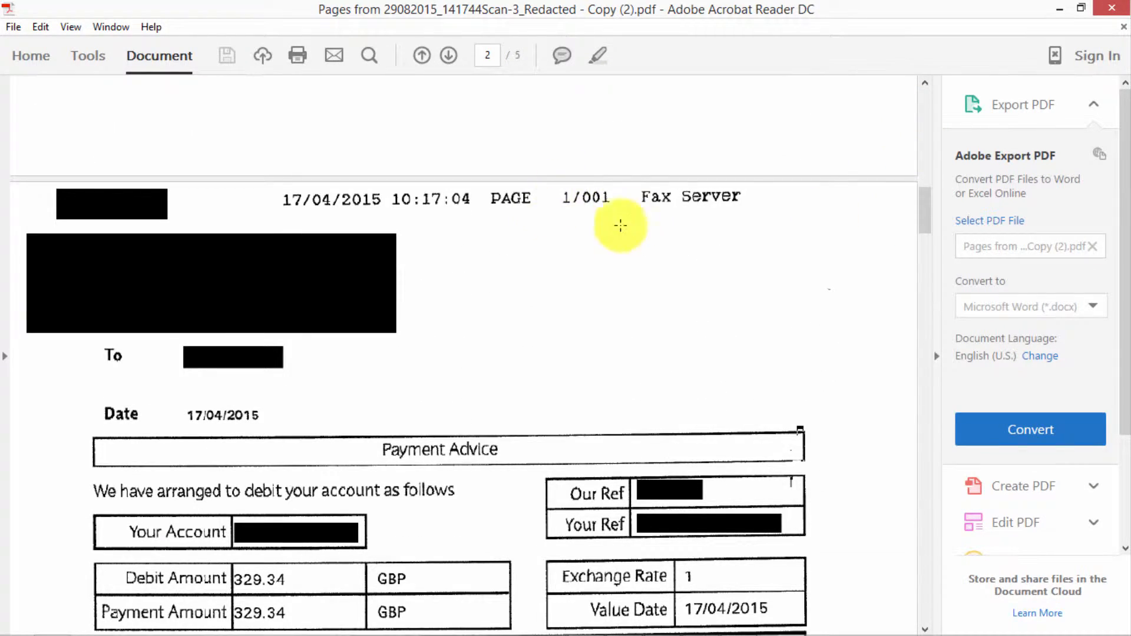
scroll(down, 3)
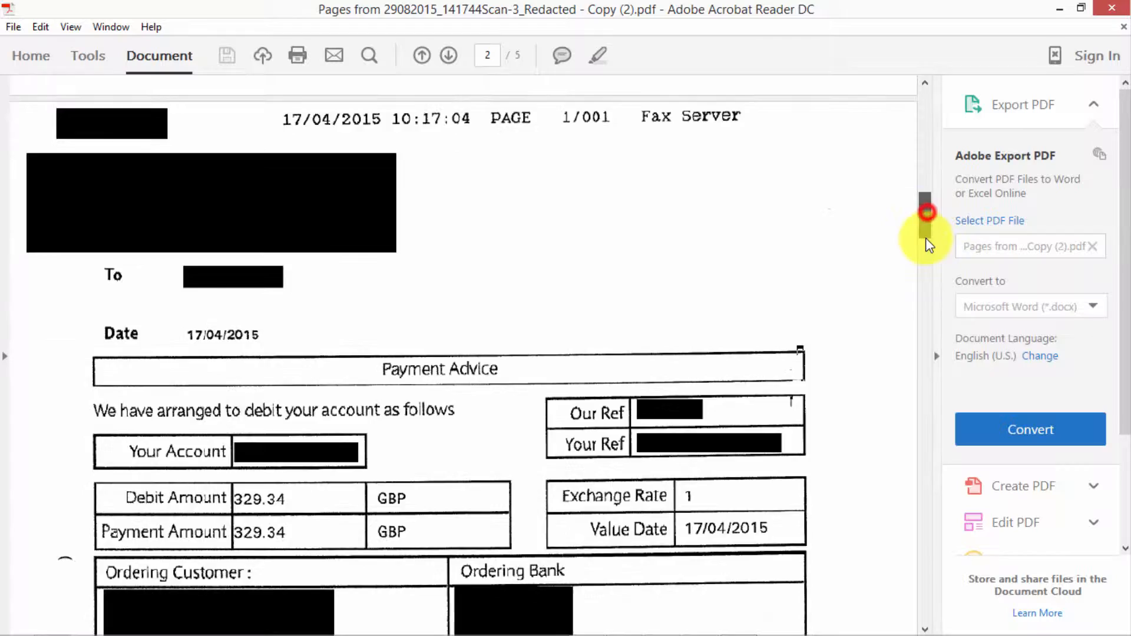
scroll(down, 3)
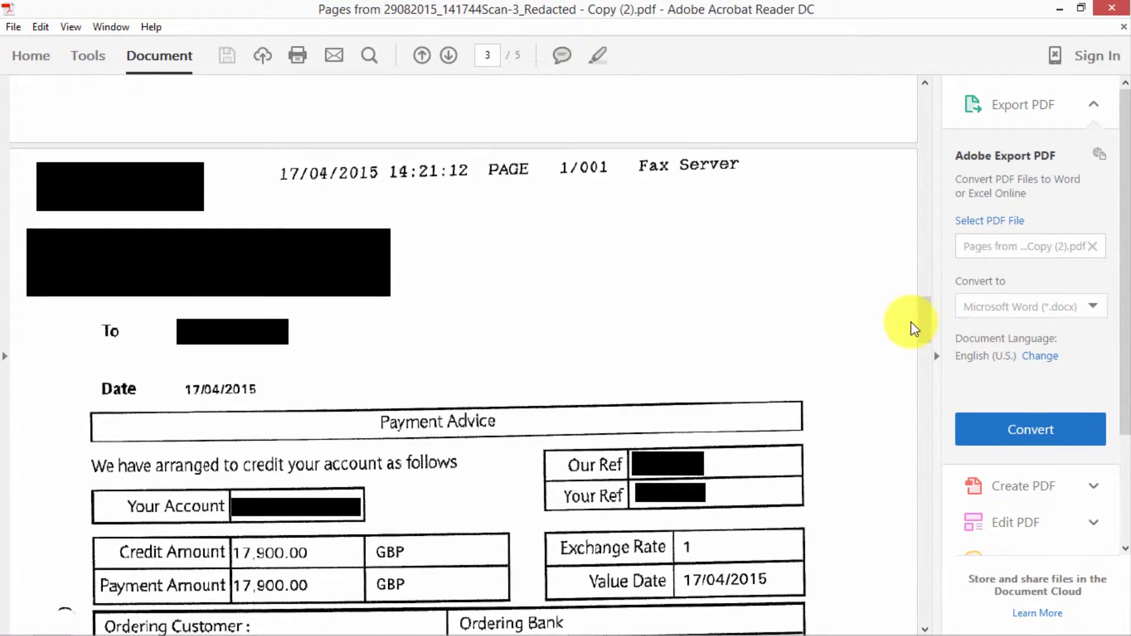
scroll(down, 3)
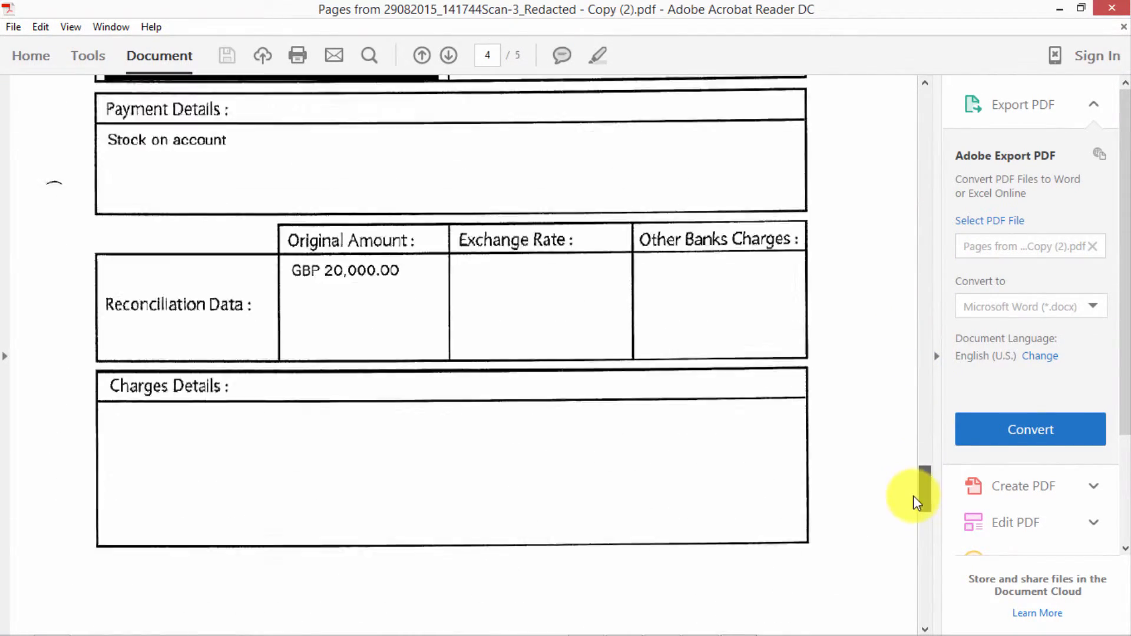
scroll(down, 3)
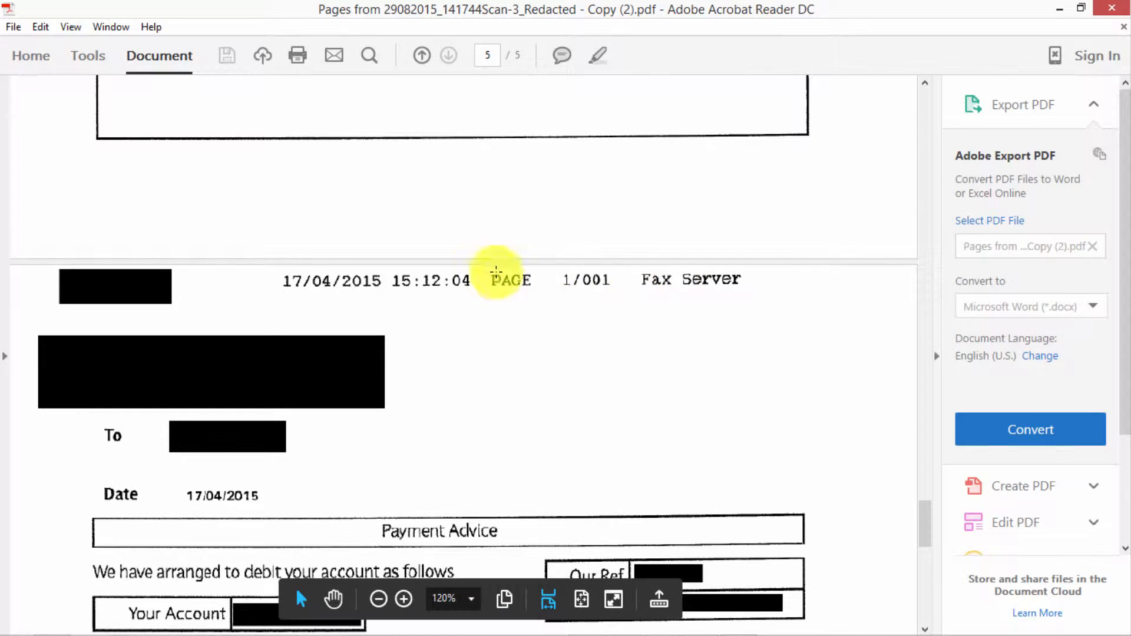
scroll(down, 3)
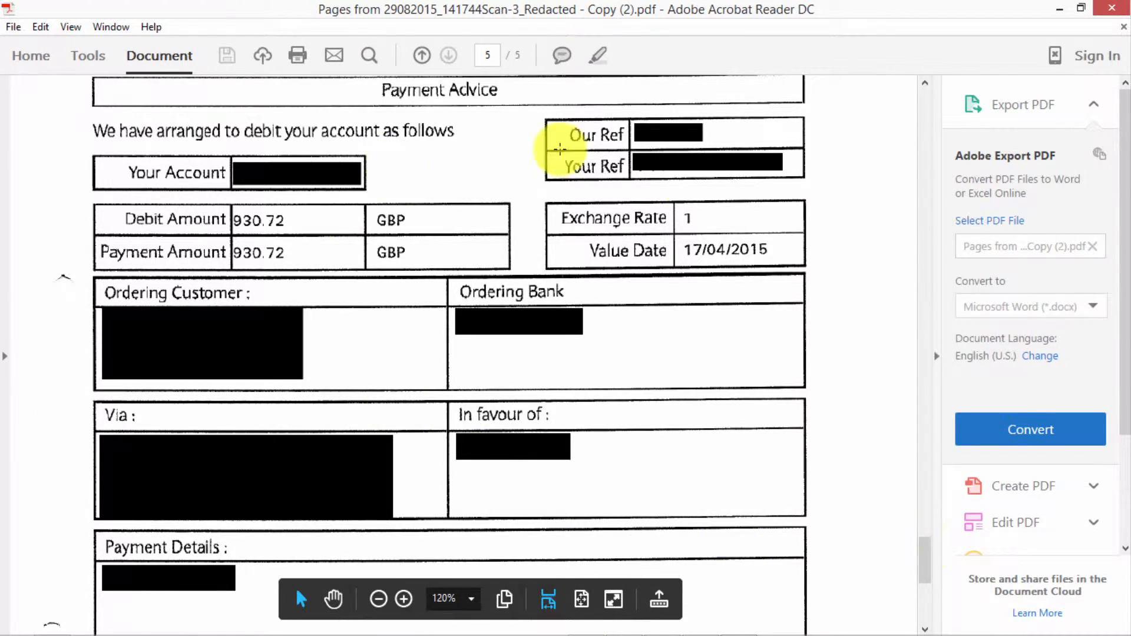
click(422, 56)
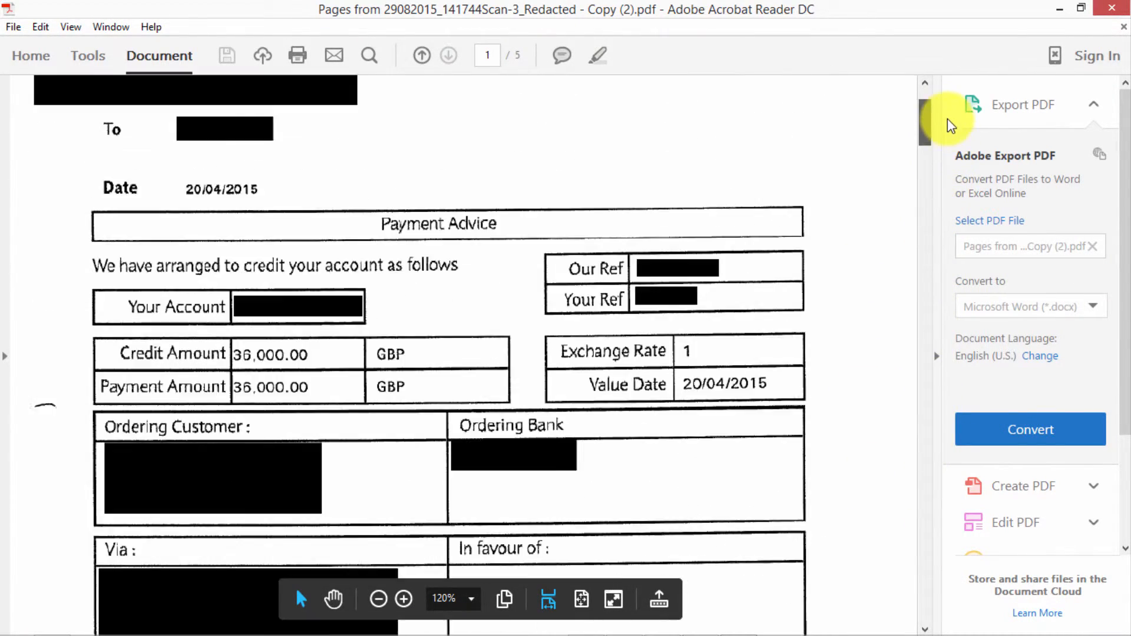
scroll(up, 3)
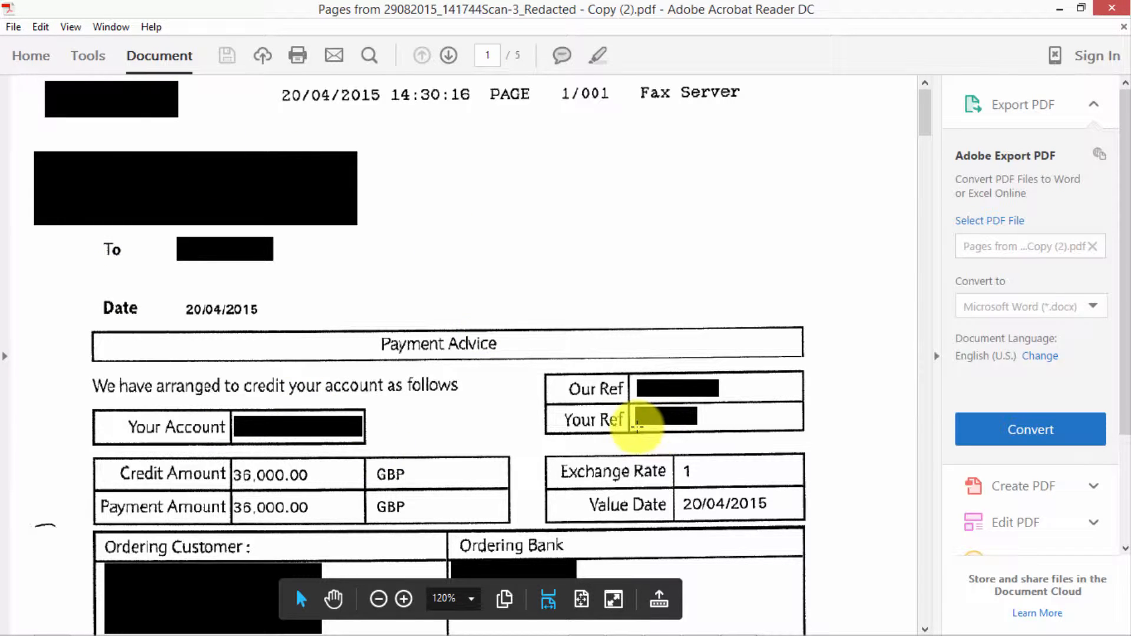
mouse_move(1060, 36)
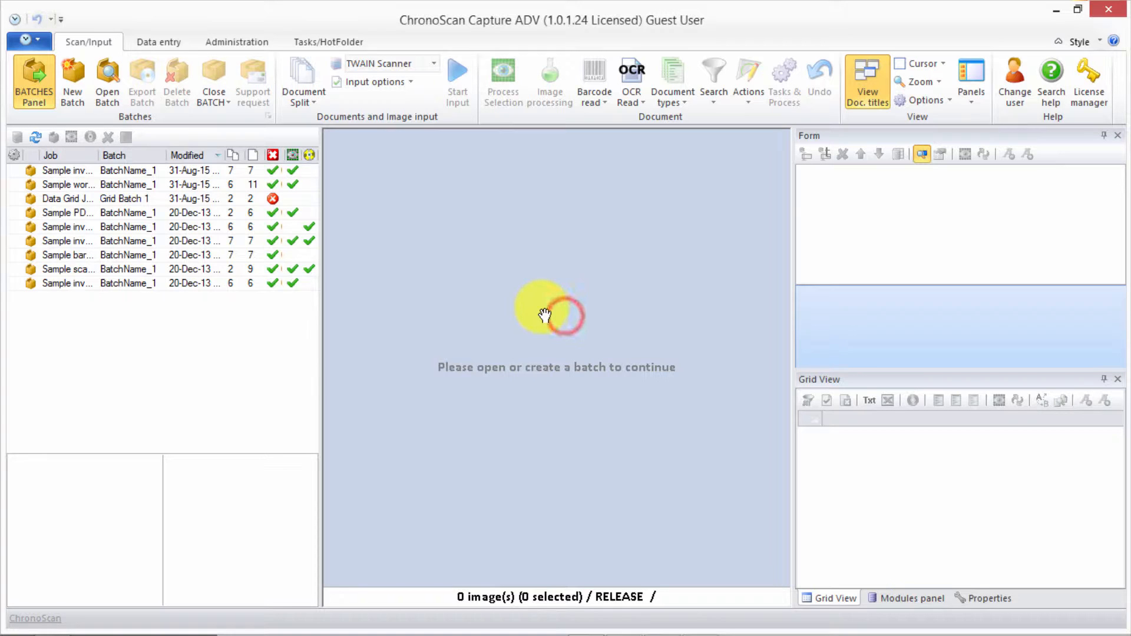
mouse_move(72, 79)
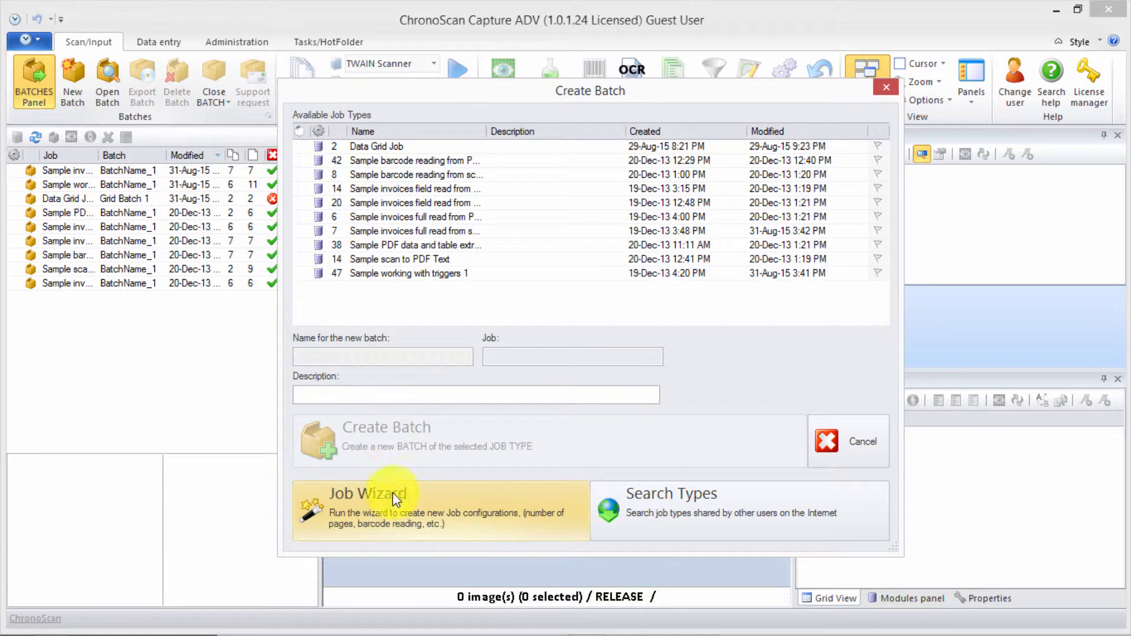
Start the Job Wizard from Create Batch and begin naming the job 'IDR Split JOB'.
click(394, 505)
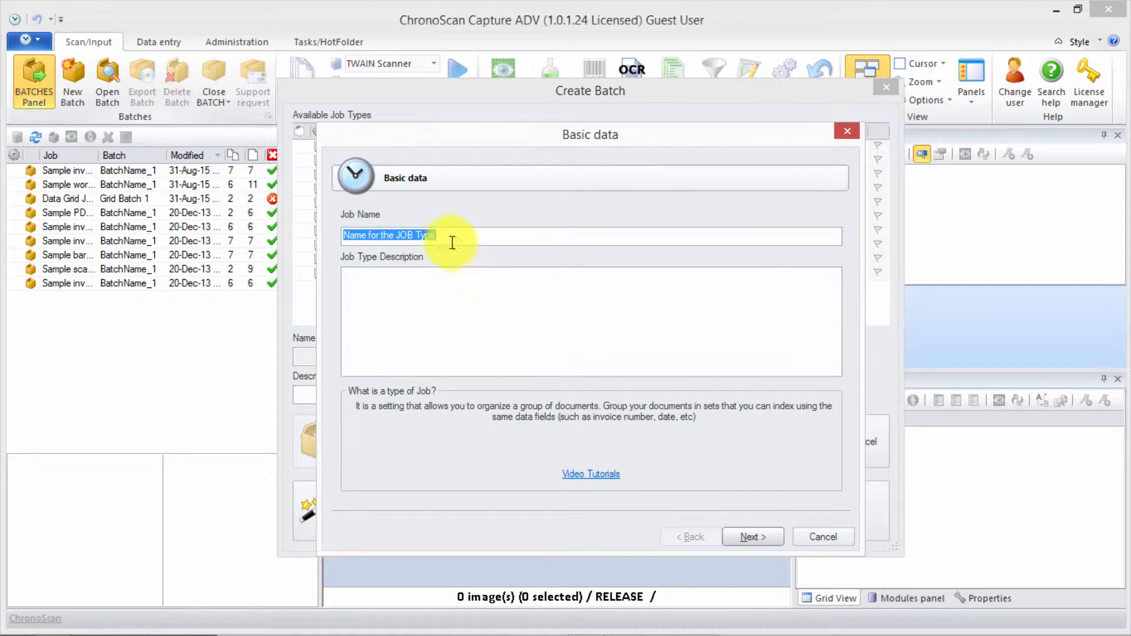
mouse_move(271, 212)
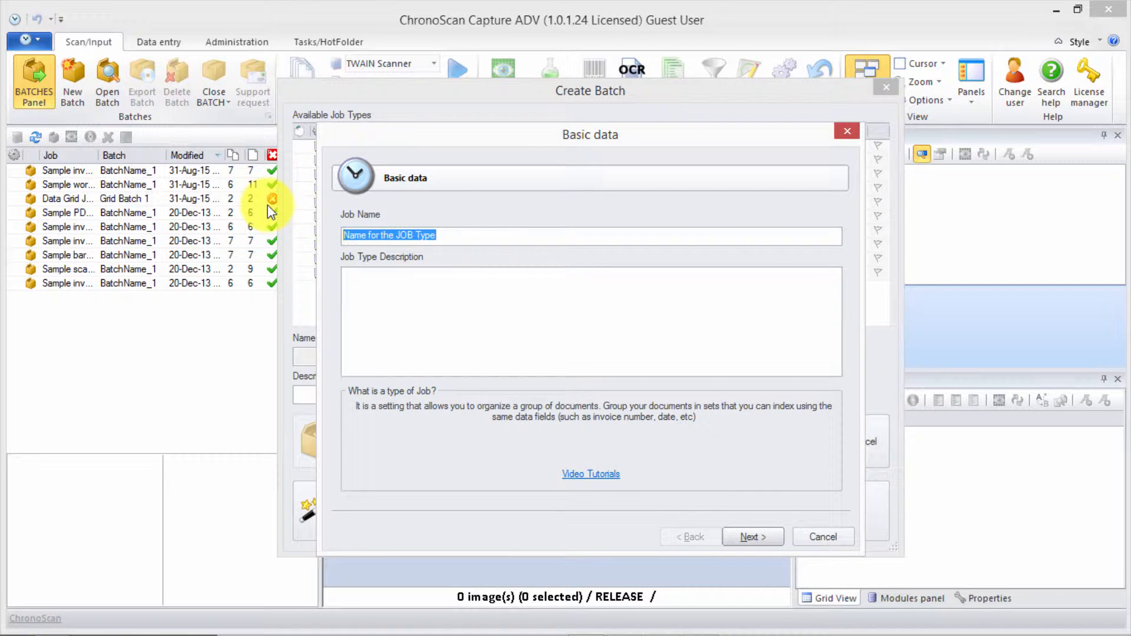
text(IDR Split JOB)
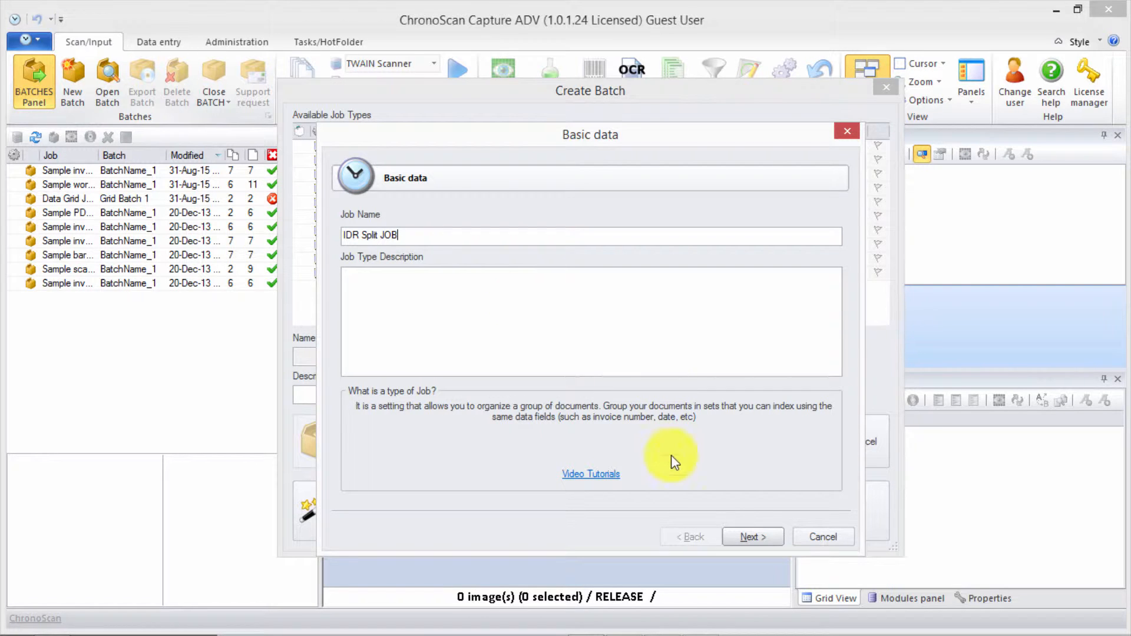
Keep OCR and Automatically Detect type enabled and advance to the document split settings.
click(751, 537)
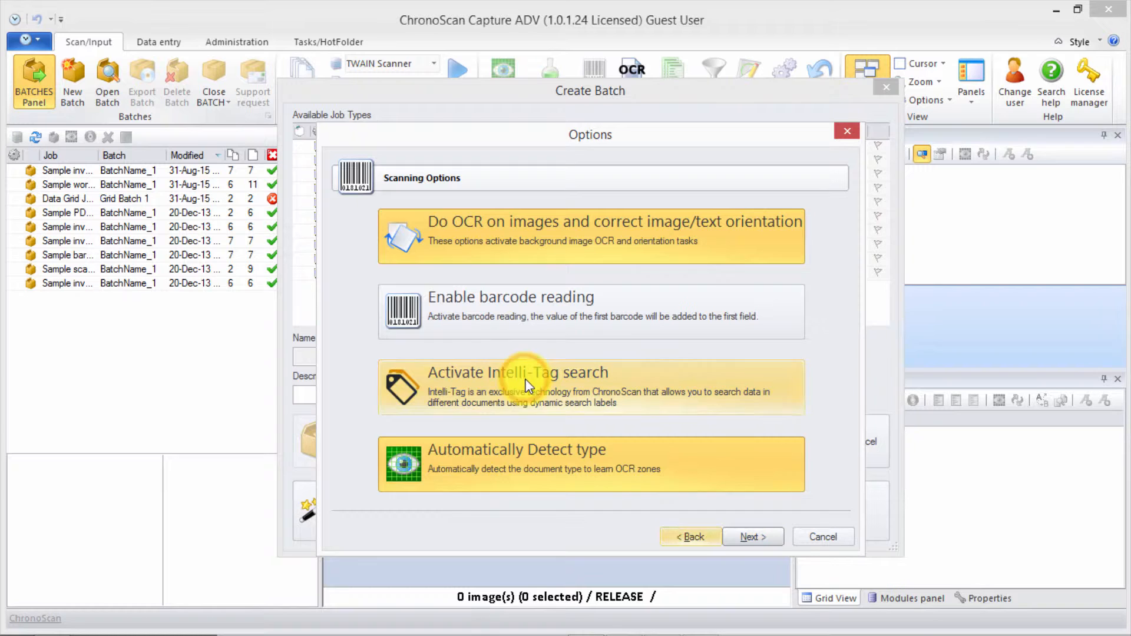
mouse_move(492, 396)
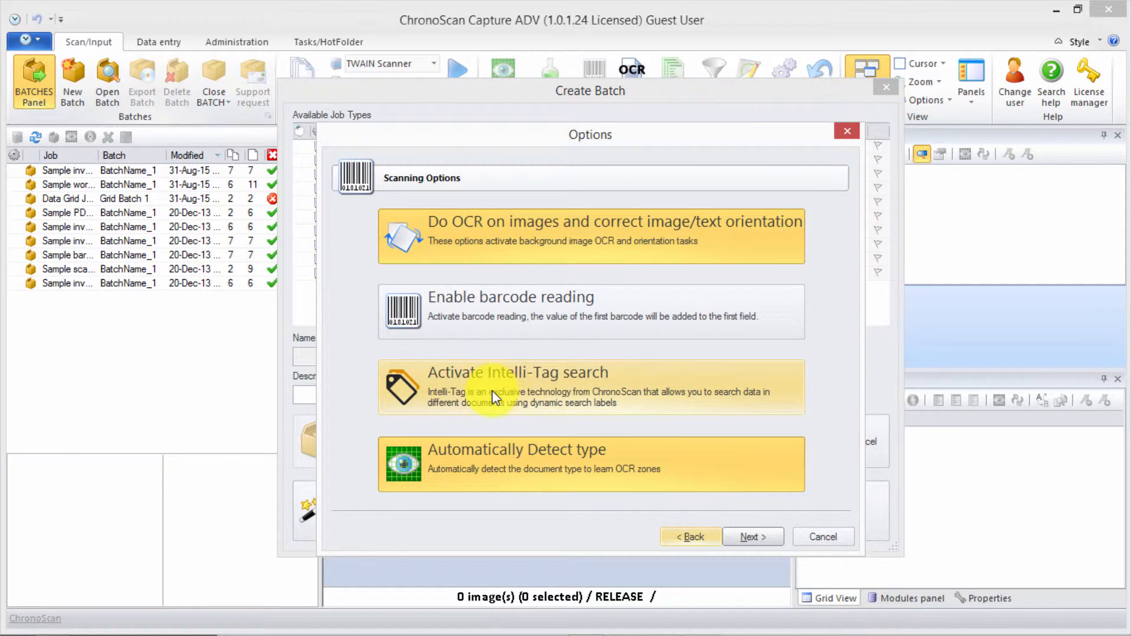
mouse_move(601, 490)
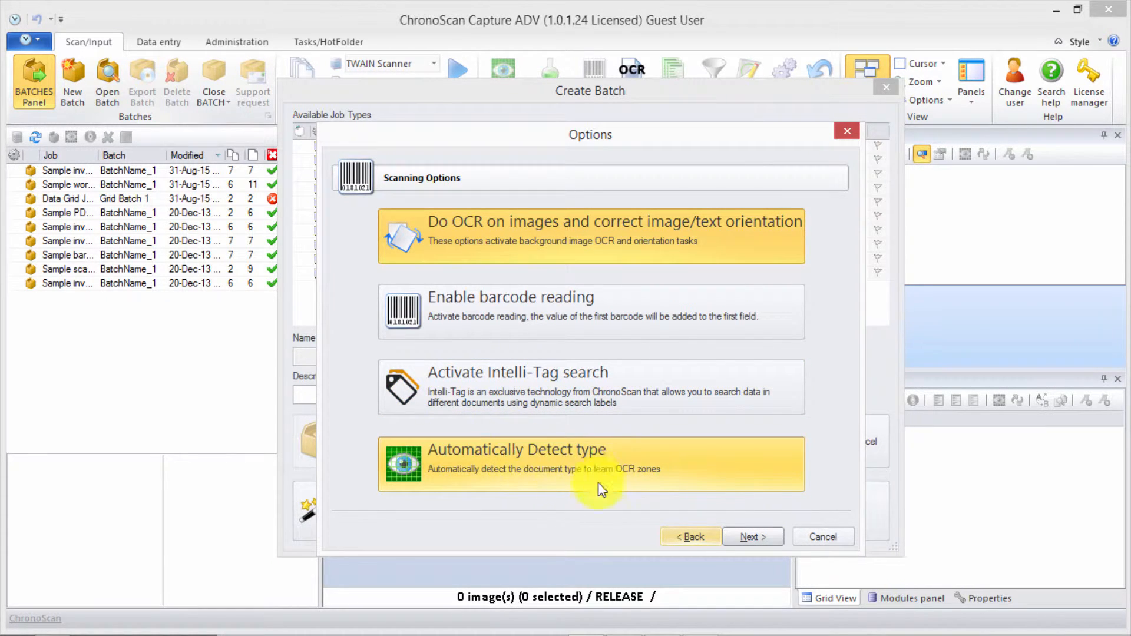
mouse_move(743, 236)
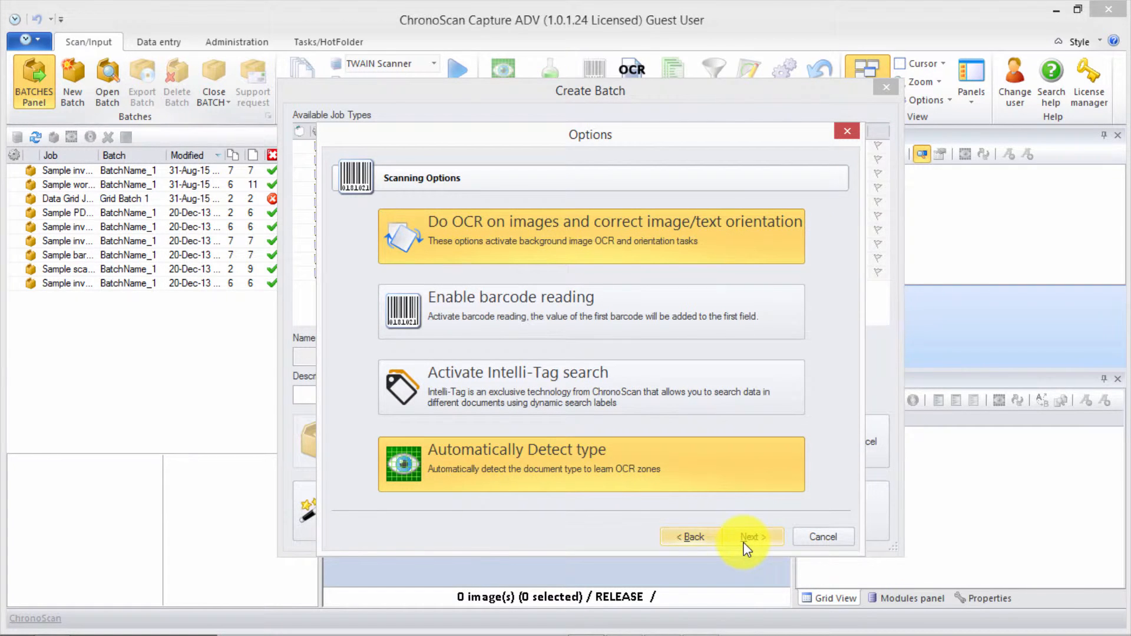
click(750, 538)
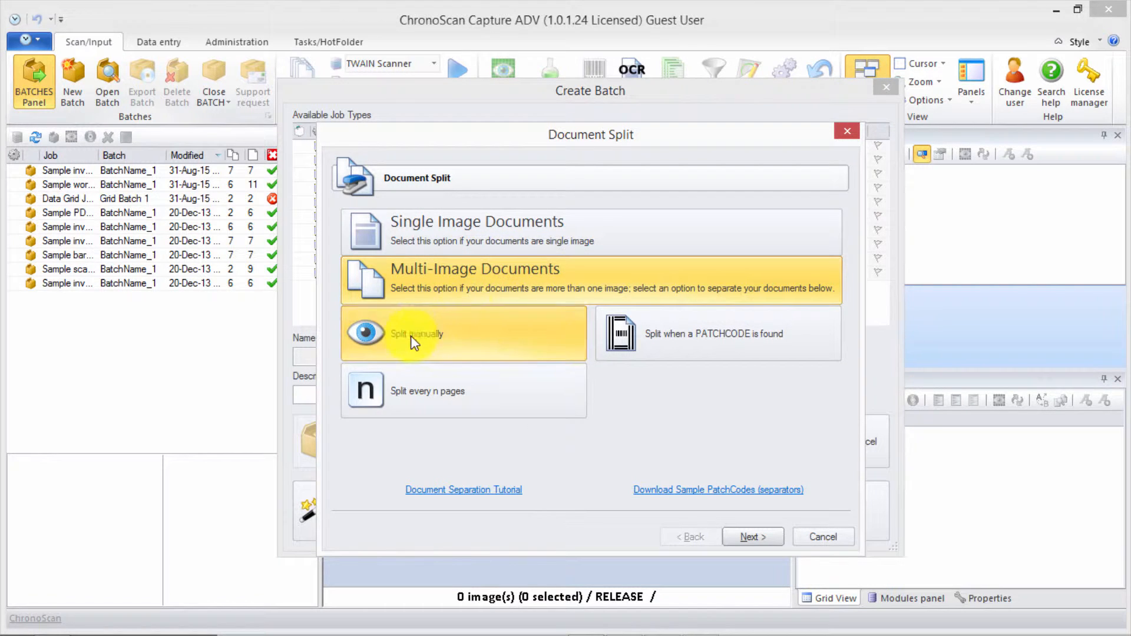
mouse_move(397, 323)
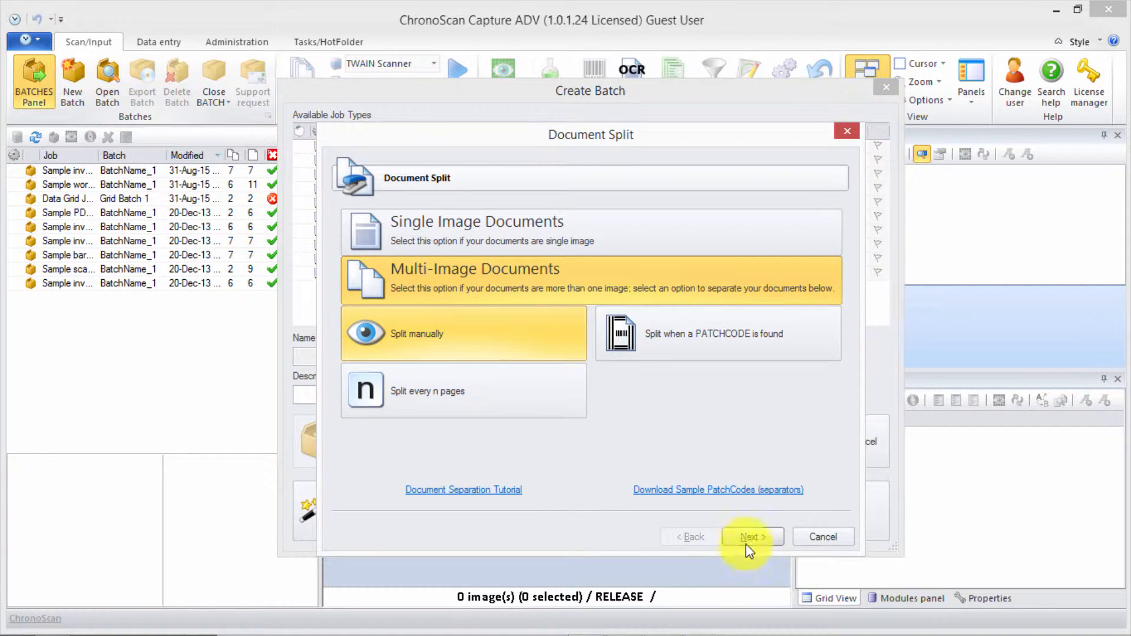
Choose Invoice Fields, keep Disk and PDF File output, and reach the job summary.
click(751, 537)
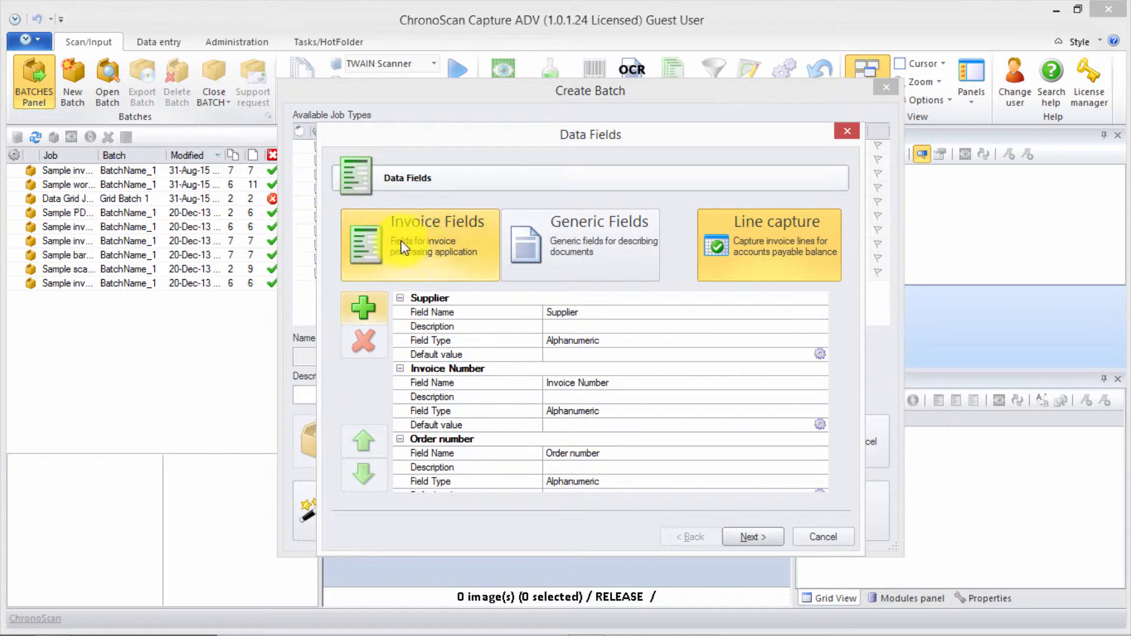
mouse_move(564, 255)
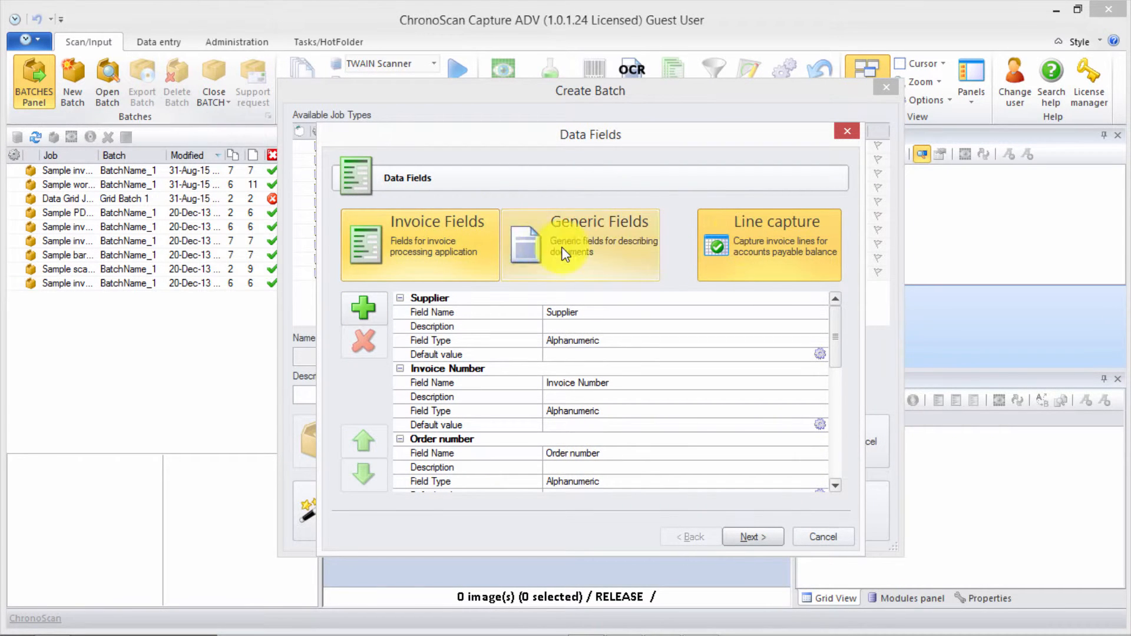
mouse_move(400, 262)
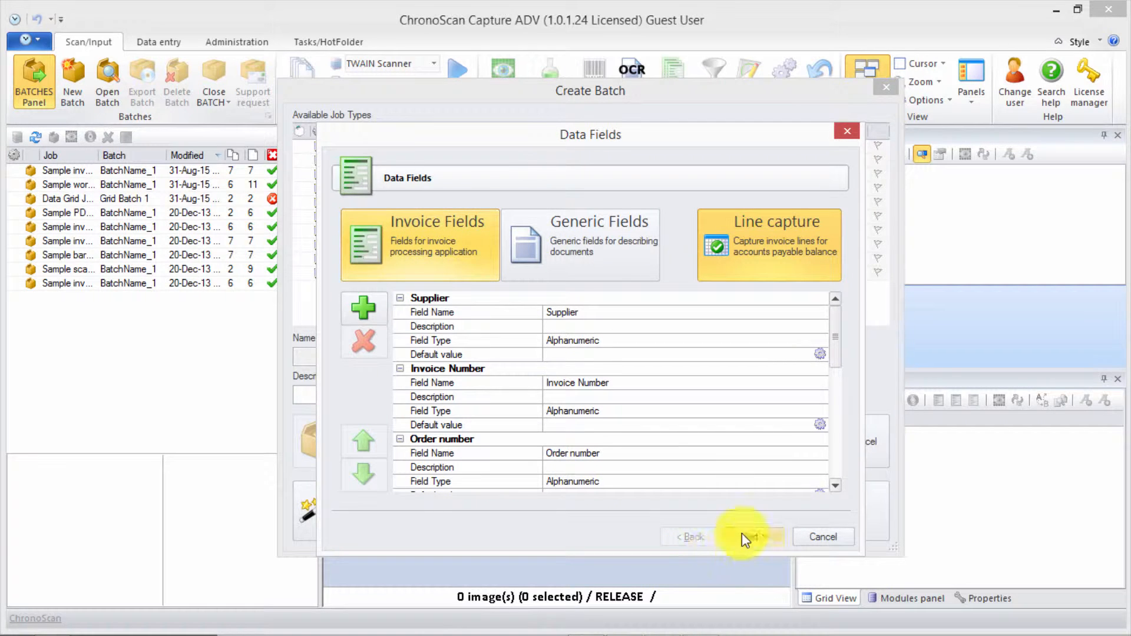
click(744, 537)
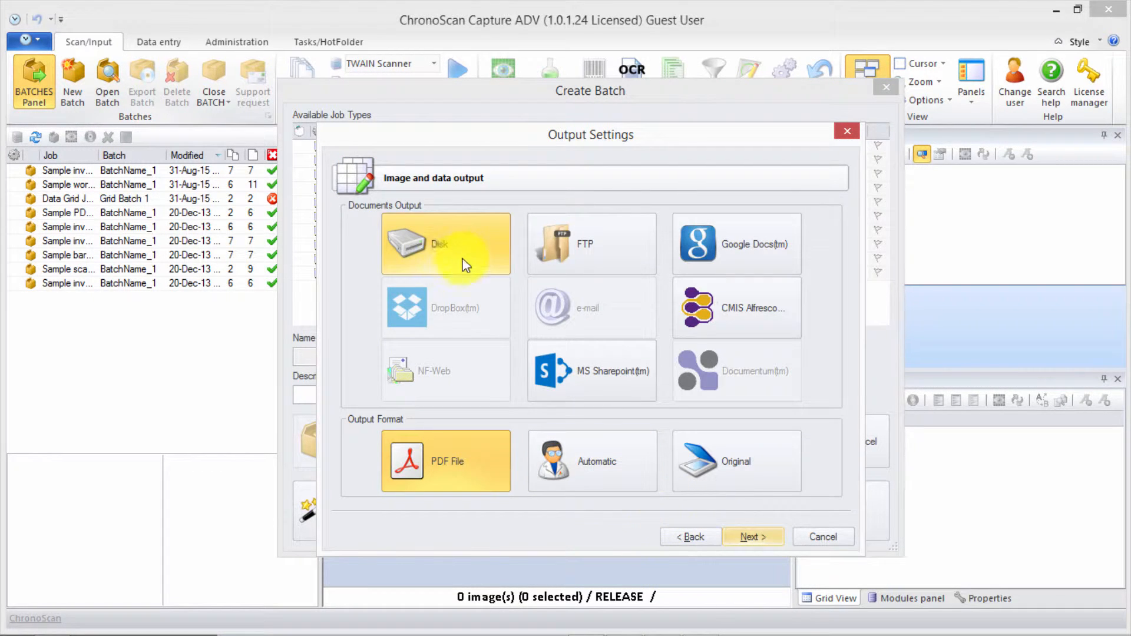
mouse_move(753, 537)
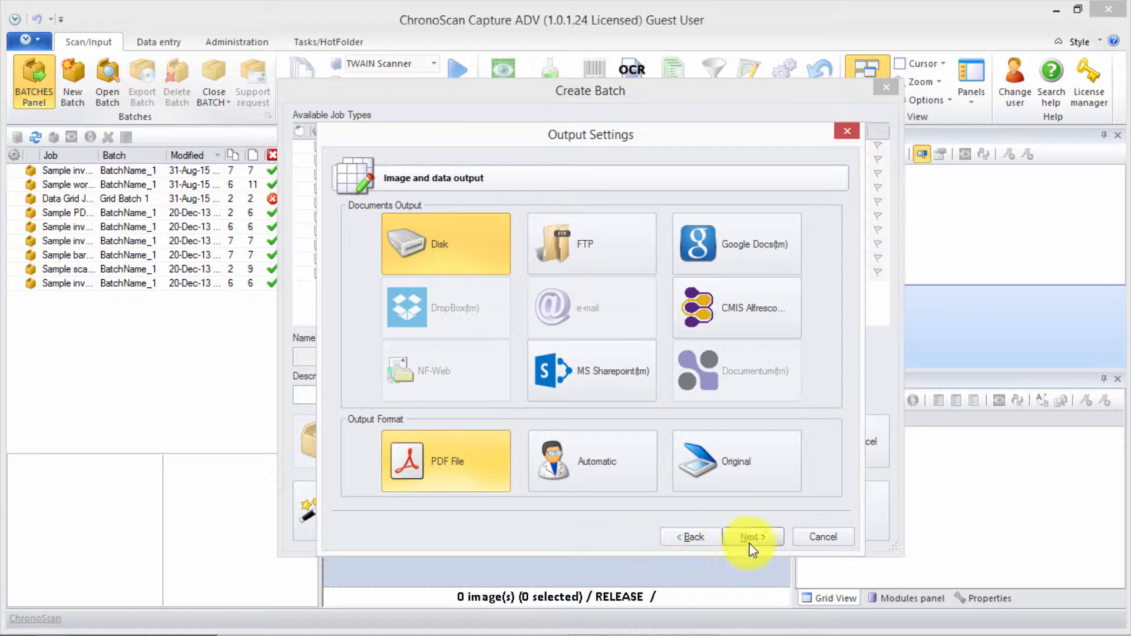
click(753, 538)
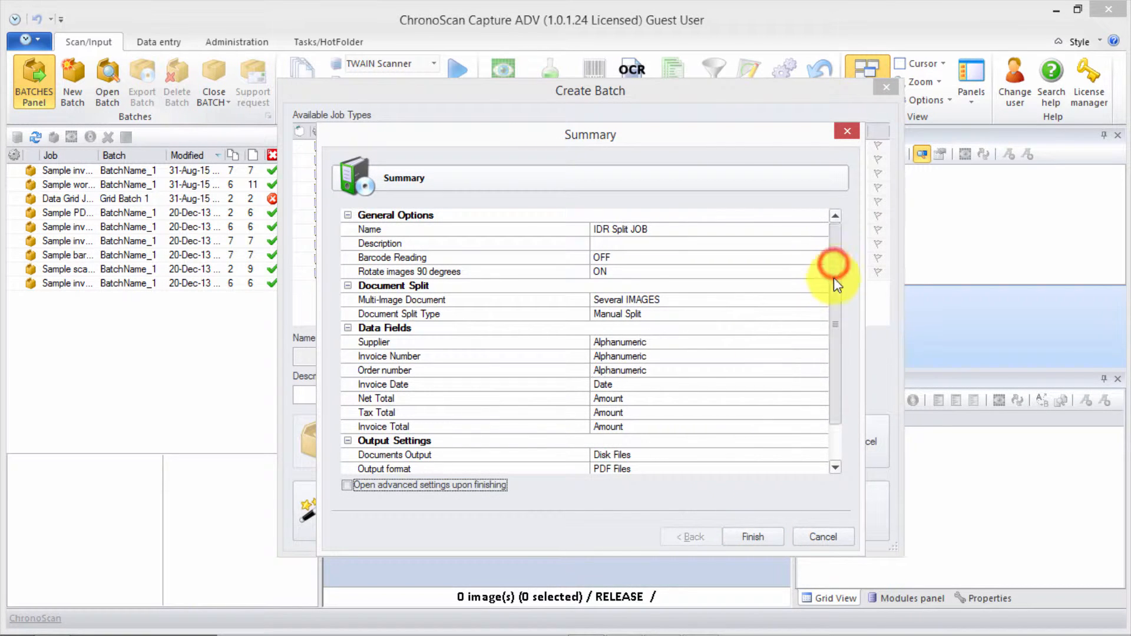
mouse_move(414, 296)
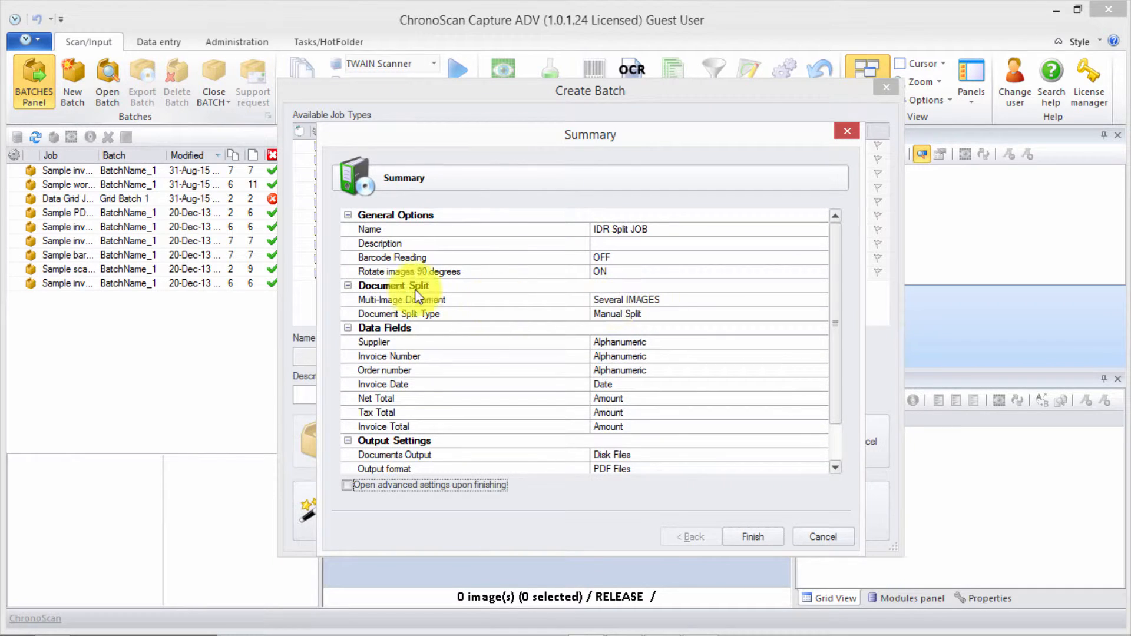
mouse_move(647, 313)
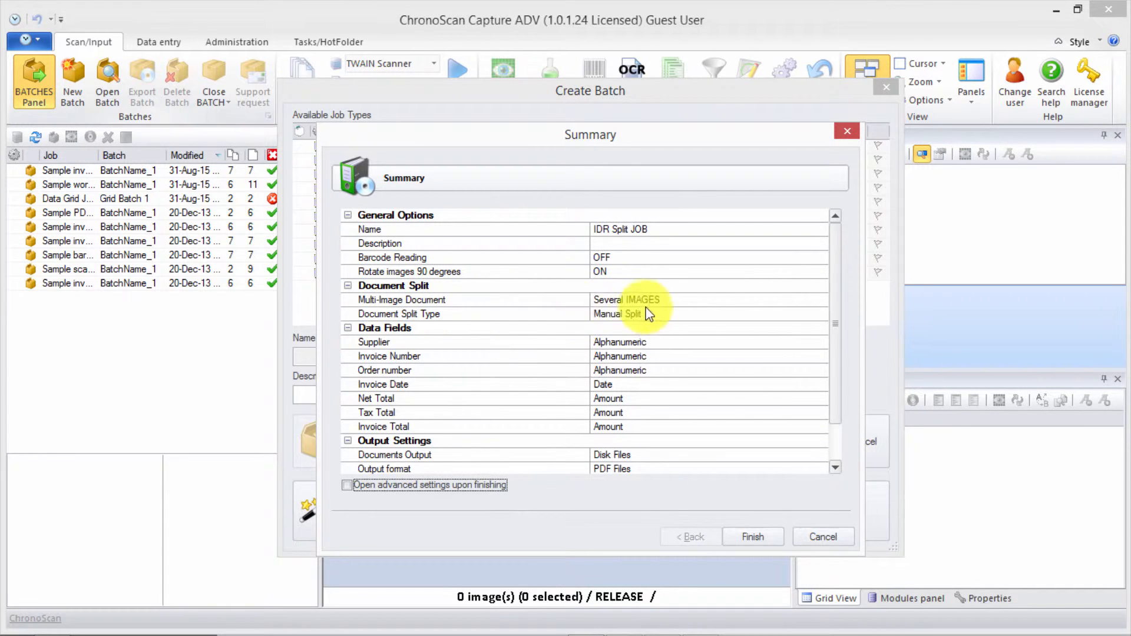
mouse_move(390, 317)
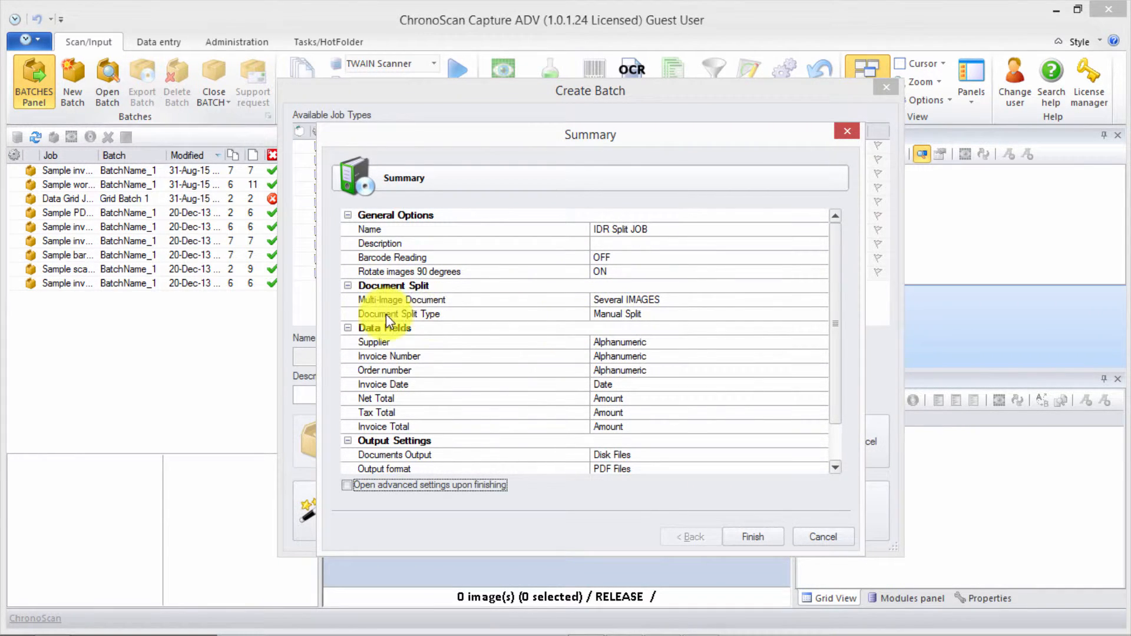
mouse_move(649, 326)
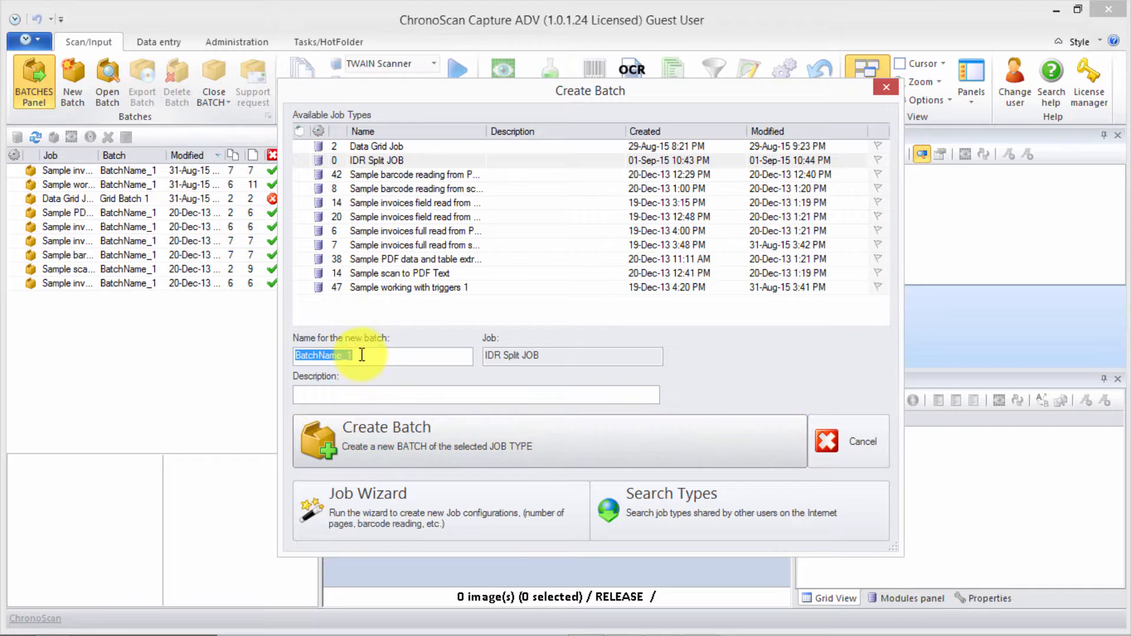
mouse_move(173, 340)
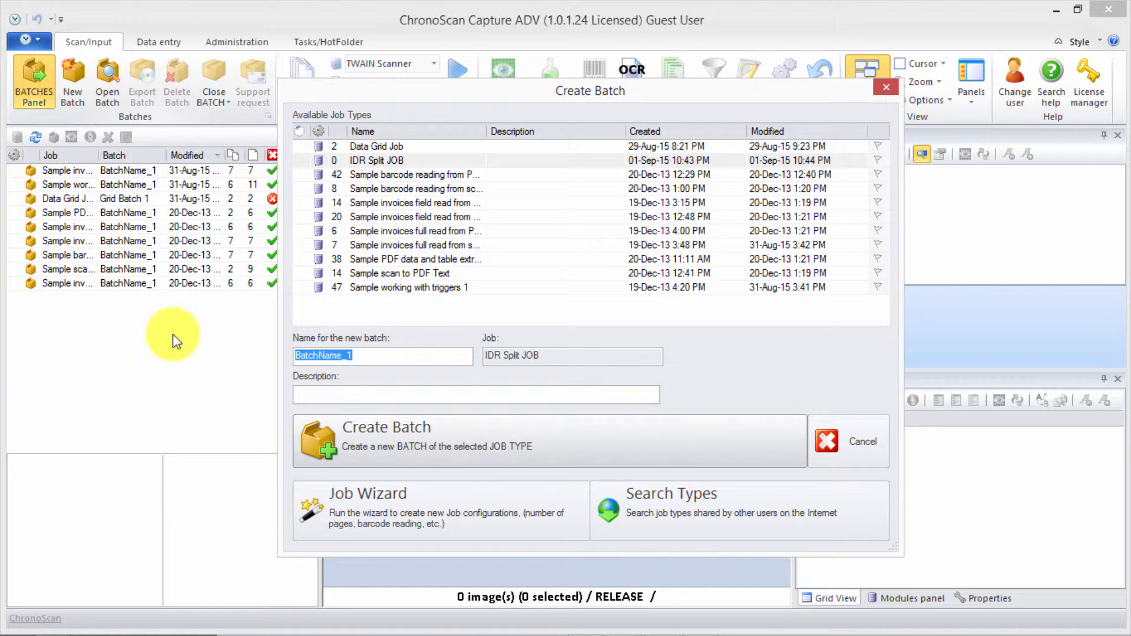
Name the batch 'IDR Split BATCH 1' under IDR Split JOB and create it.
text(IDR Split)
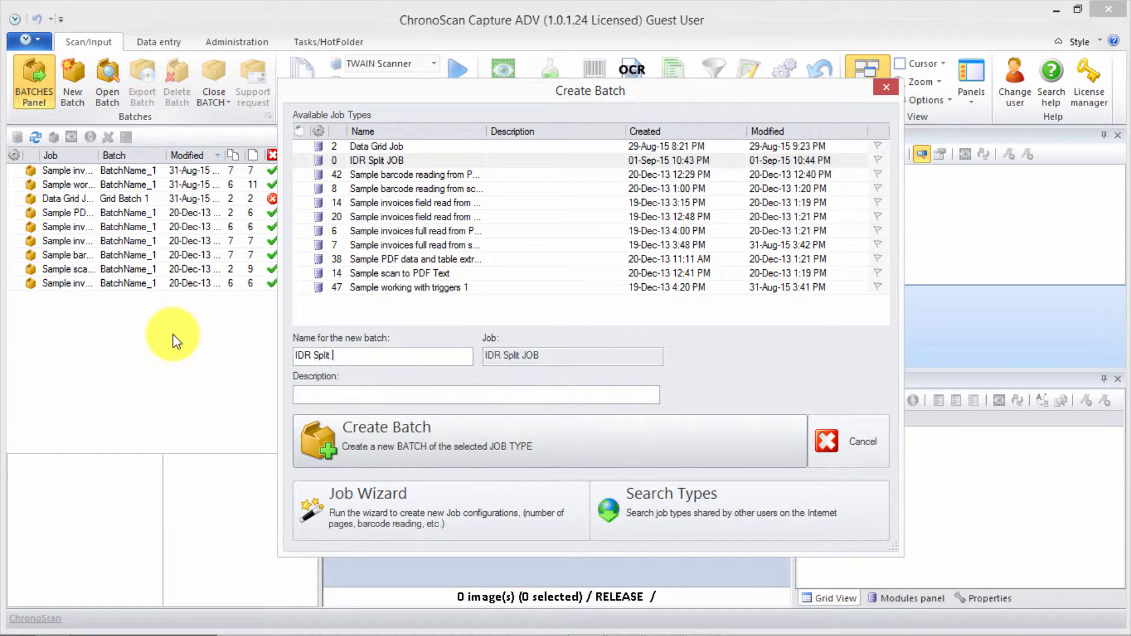
text(BATCH 1)
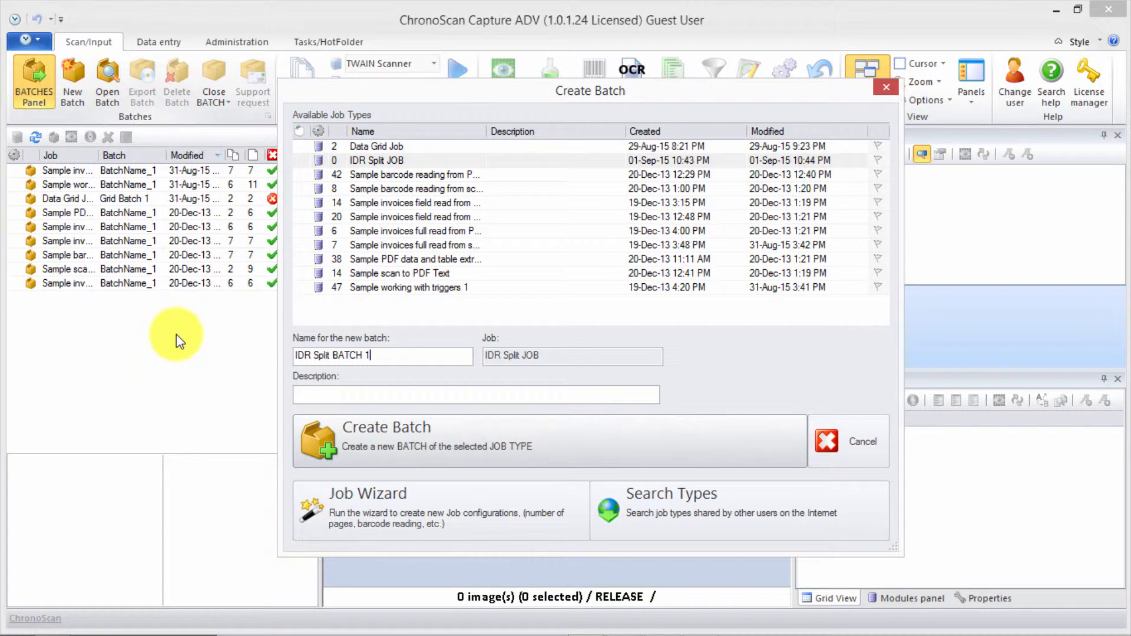
click(386, 439)
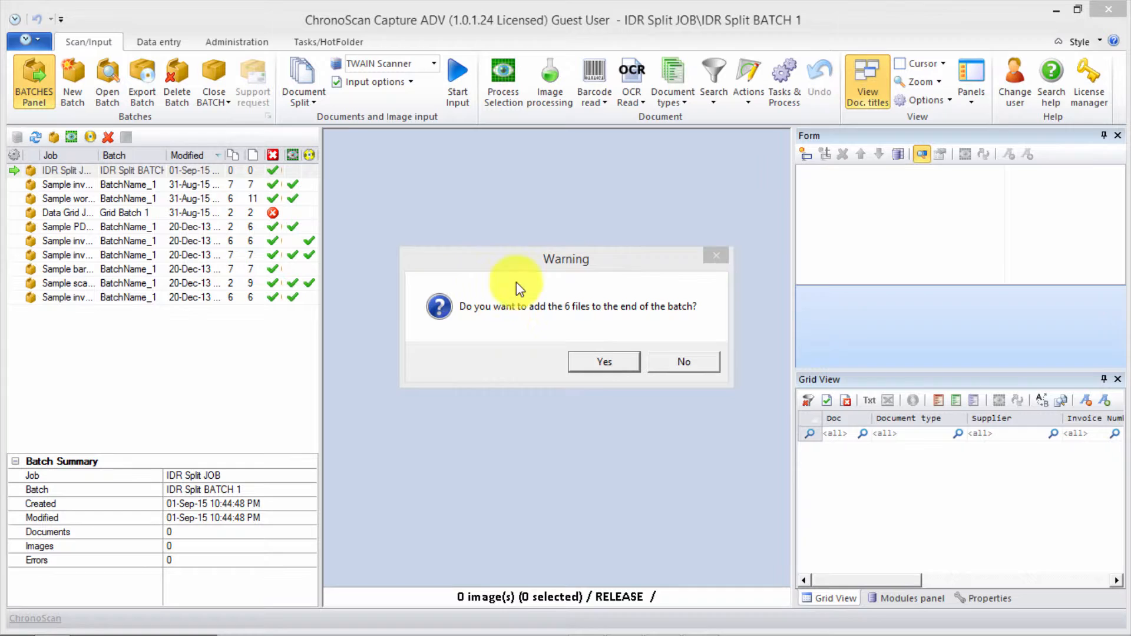
Accept adding the 6 files with Extract TEXT from PDF and Apply to next file enabled, and import them.
click(603, 362)
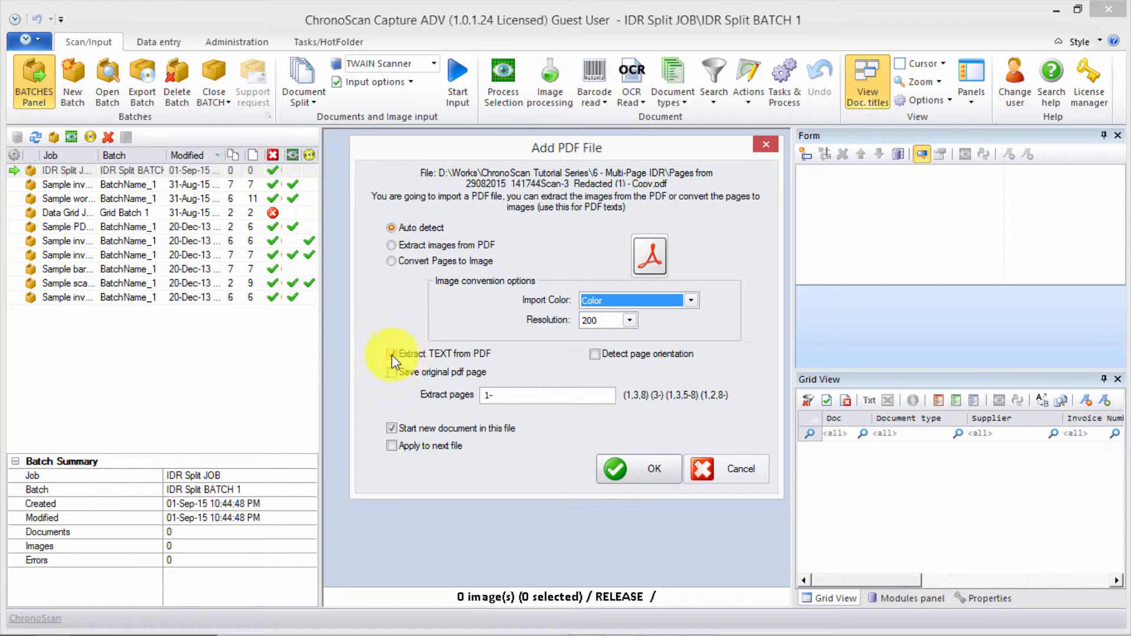
click(391, 354)
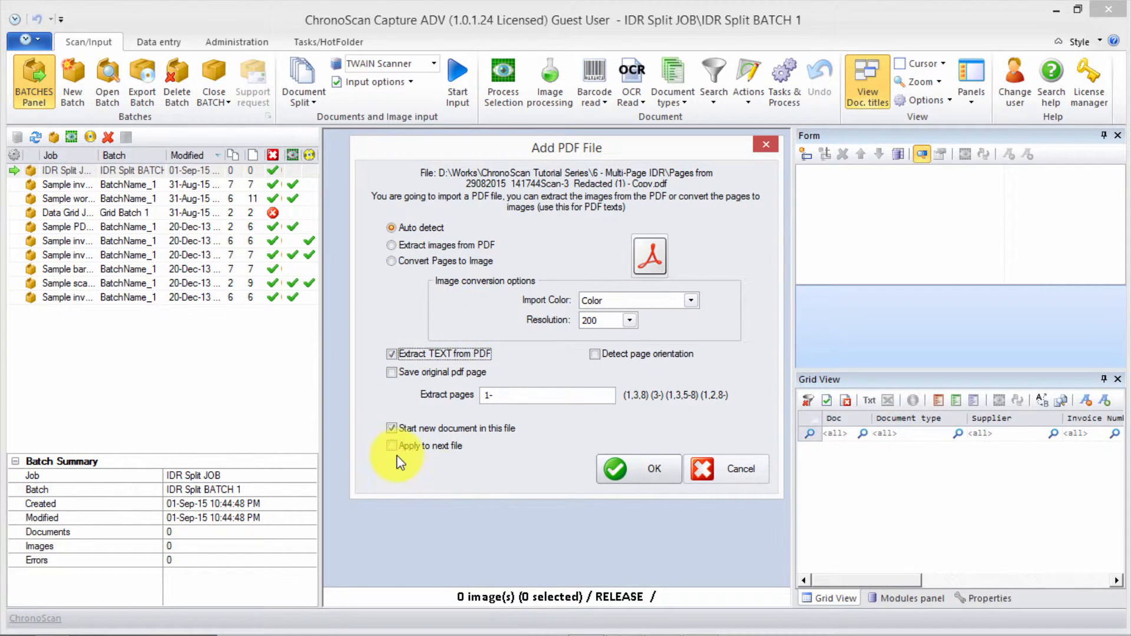
click(392, 445)
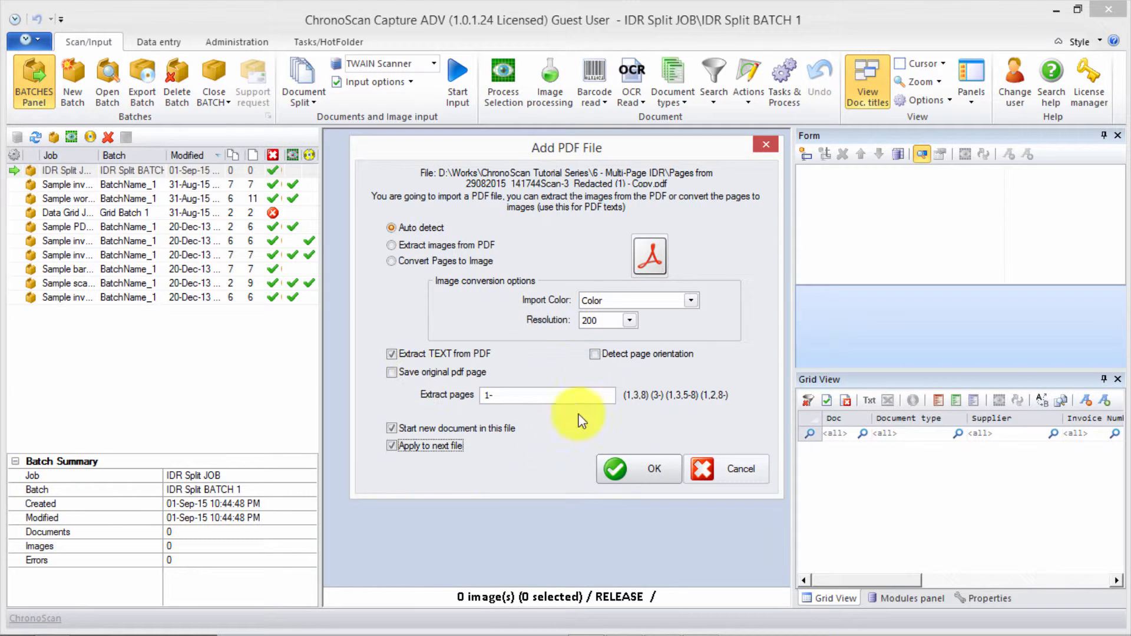
click(637, 468)
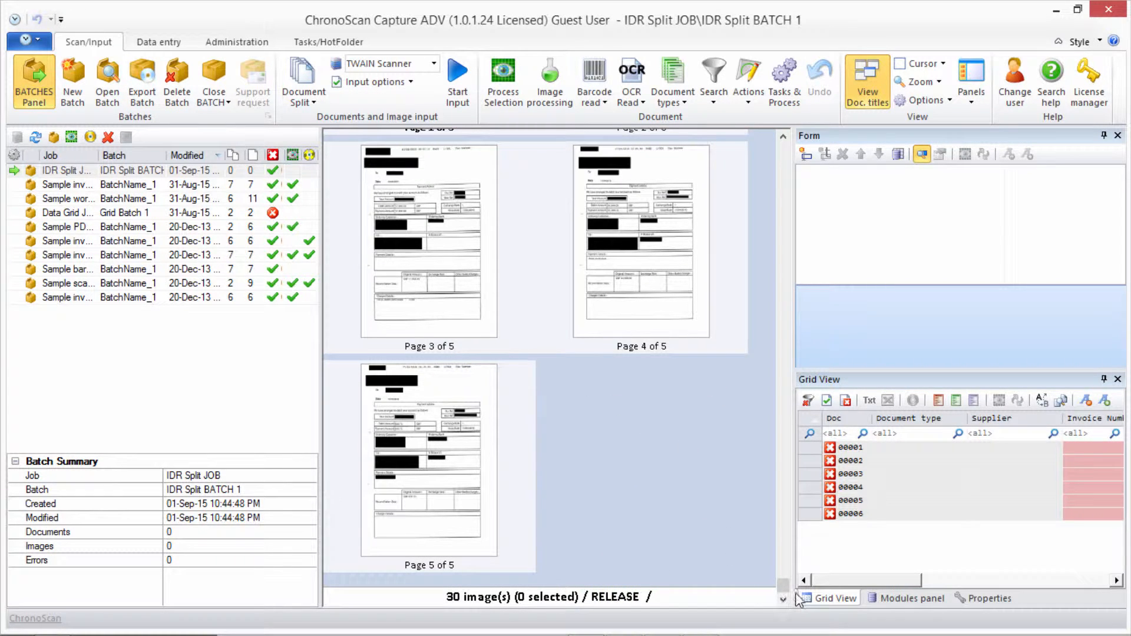
scroll(down, 3)
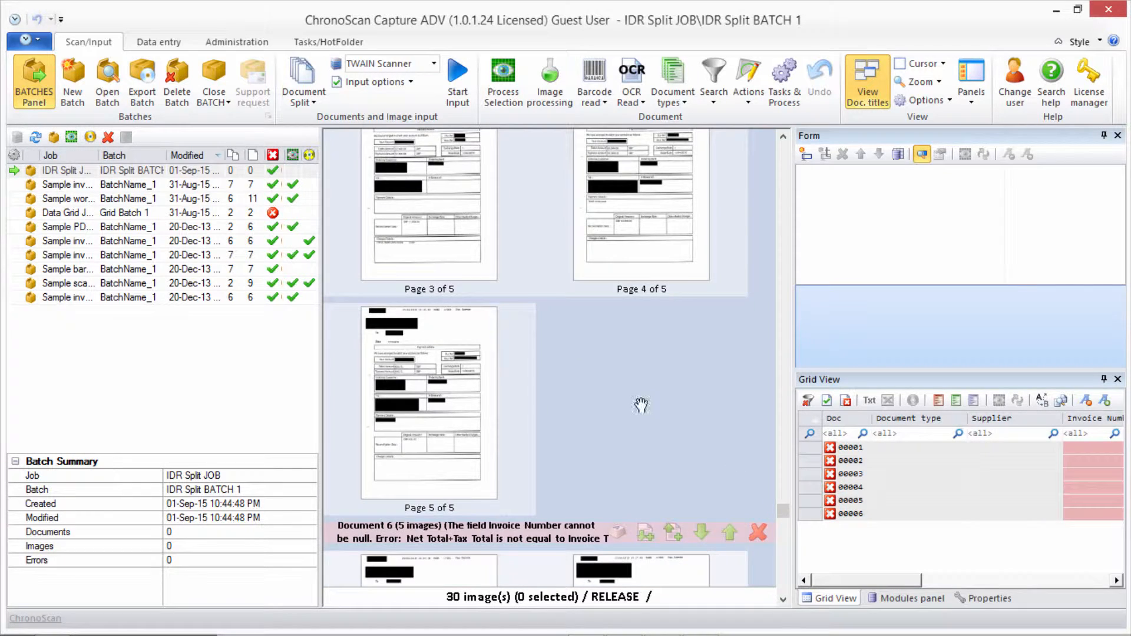
scroll(up, 3)
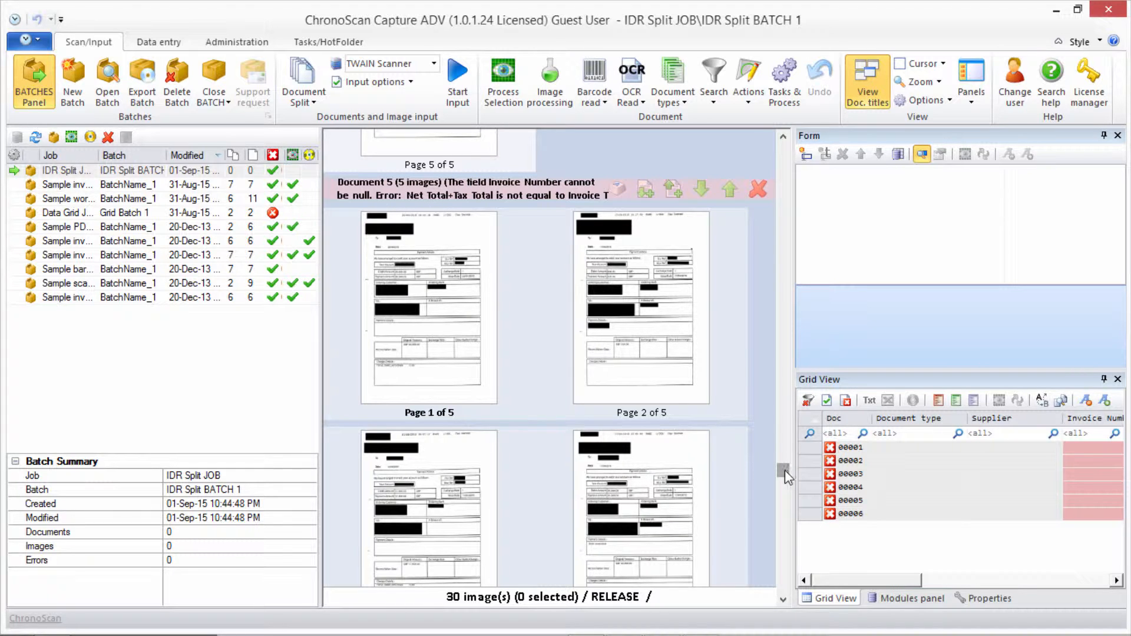
scroll(down, 3)
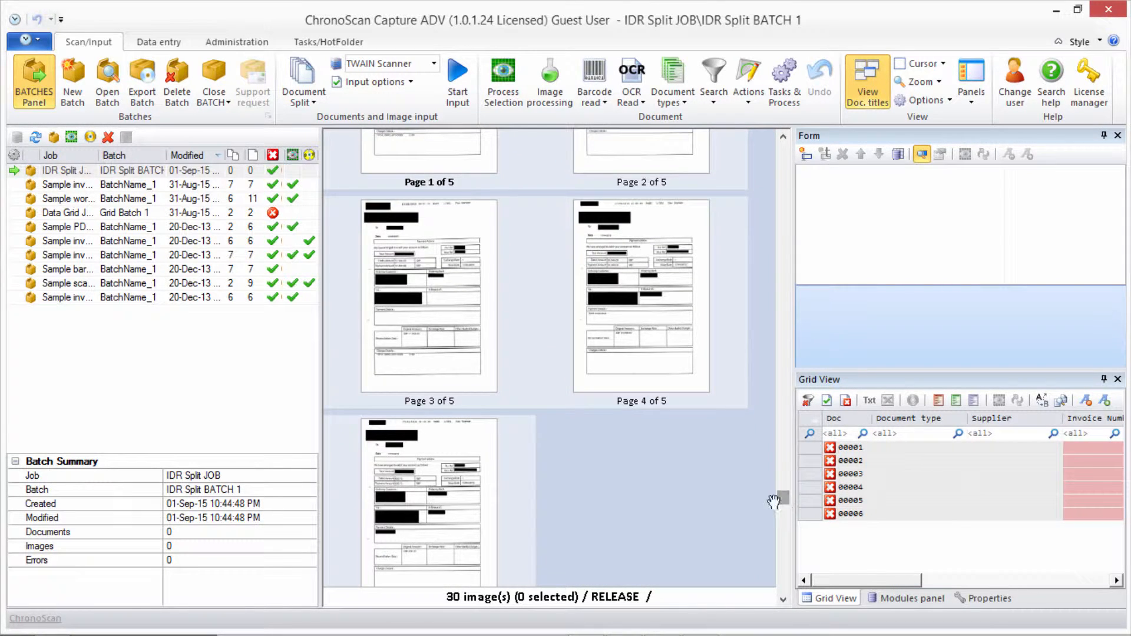
scroll(down, 3)
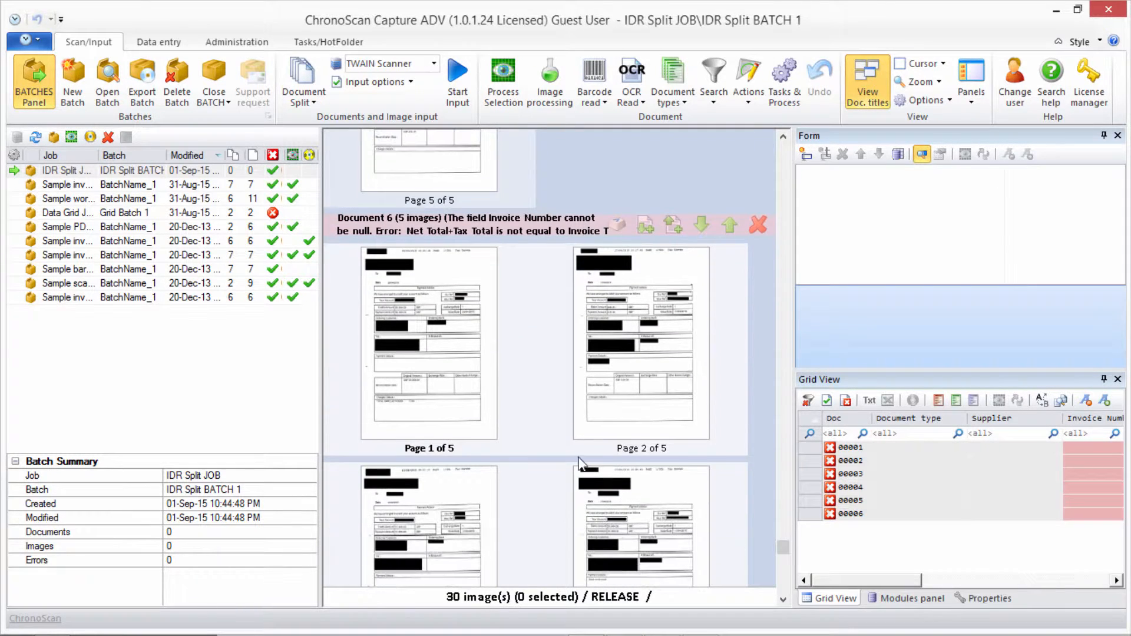
scroll(down, 3)
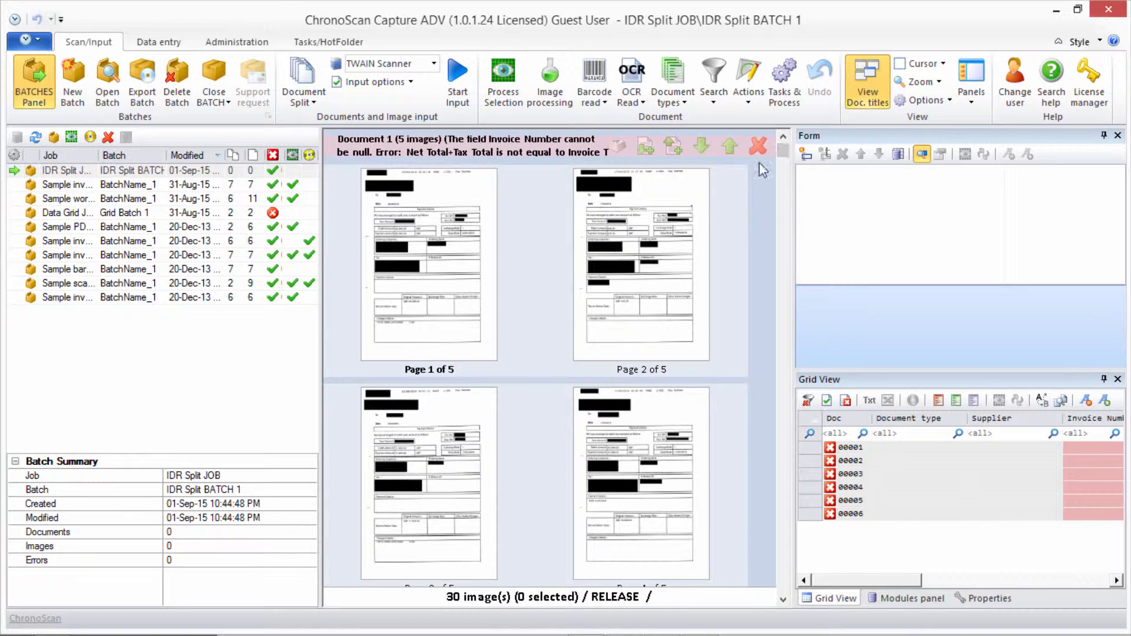
mouse_move(428, 259)
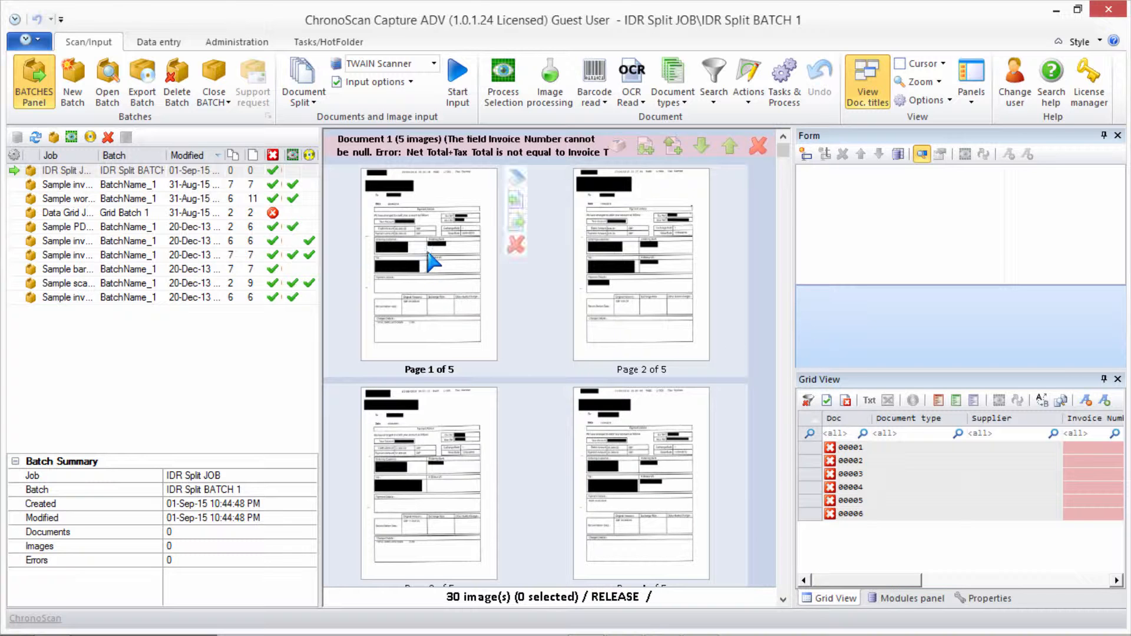
Select page 1 of Document 1 and create a document type from the selected page.
click(429, 267)
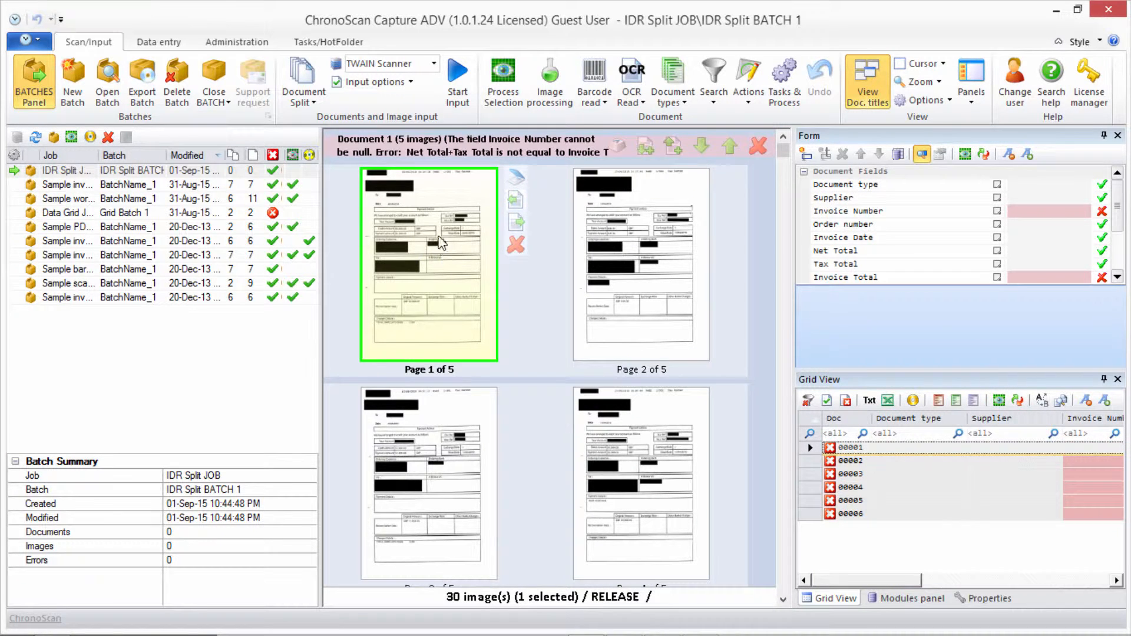
mouse_move(423, 234)
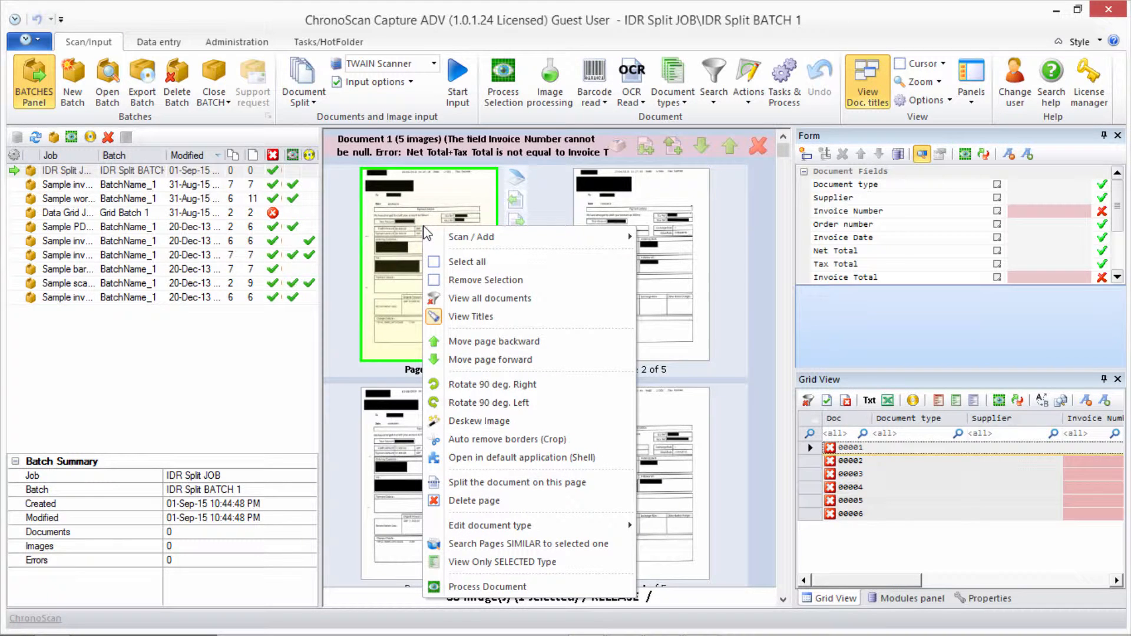
mouse_move(520, 525)
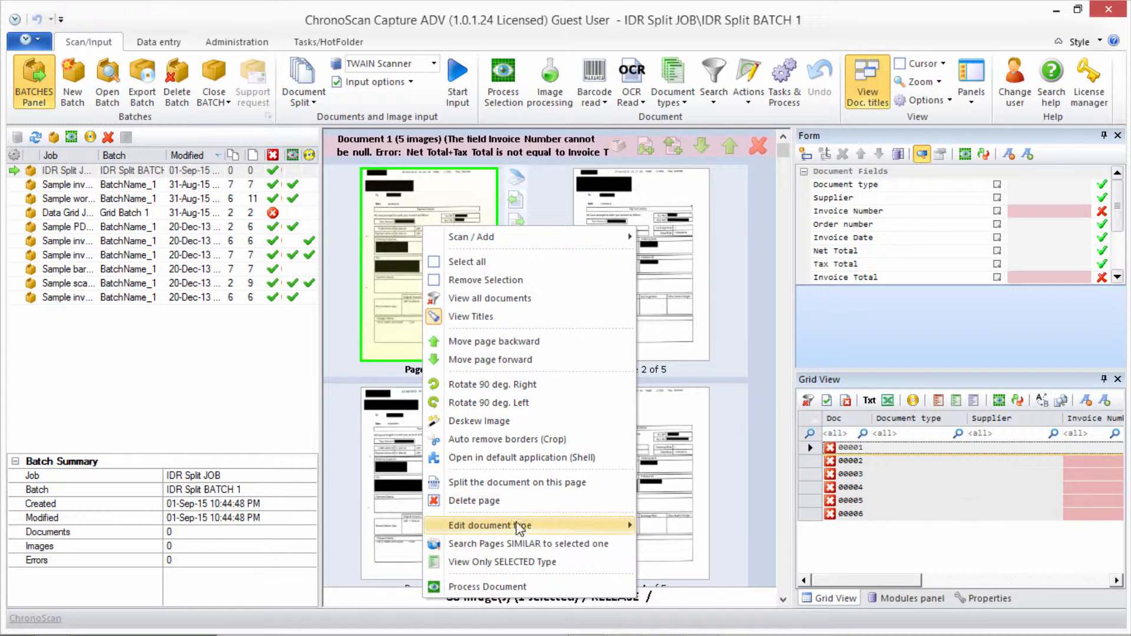
mouse_move(490, 526)
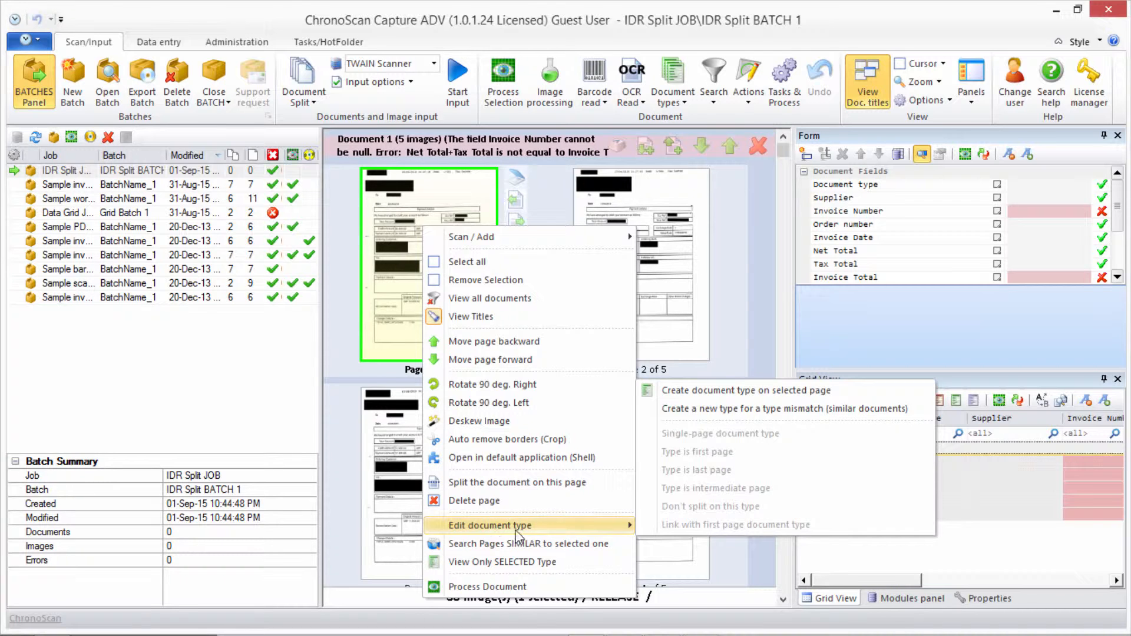
mouse_move(711, 409)
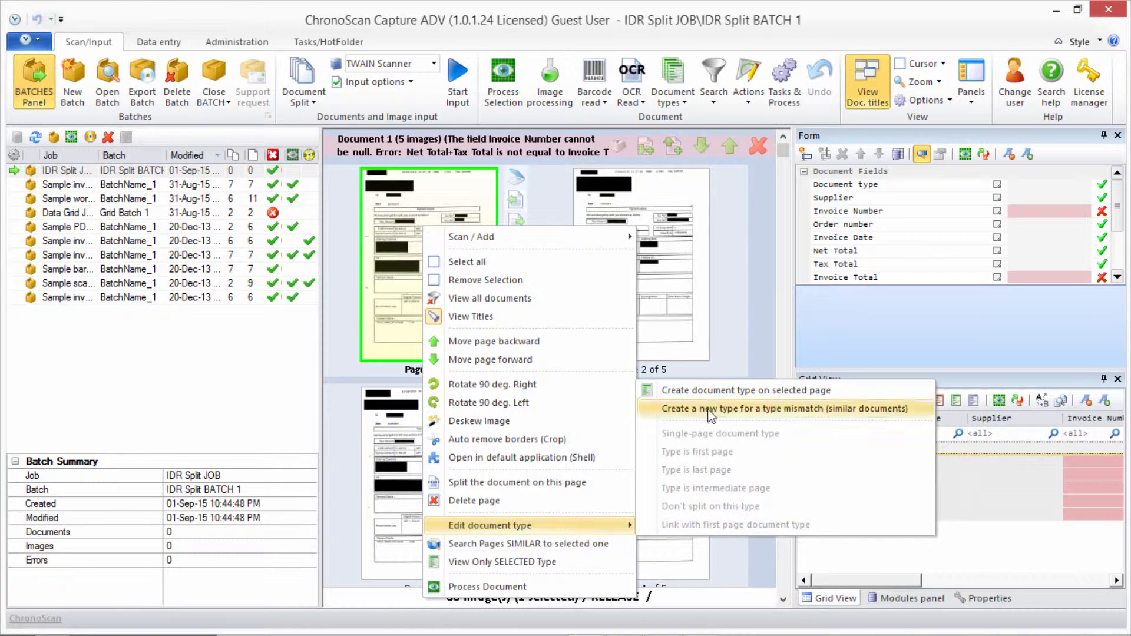
mouse_move(761, 395)
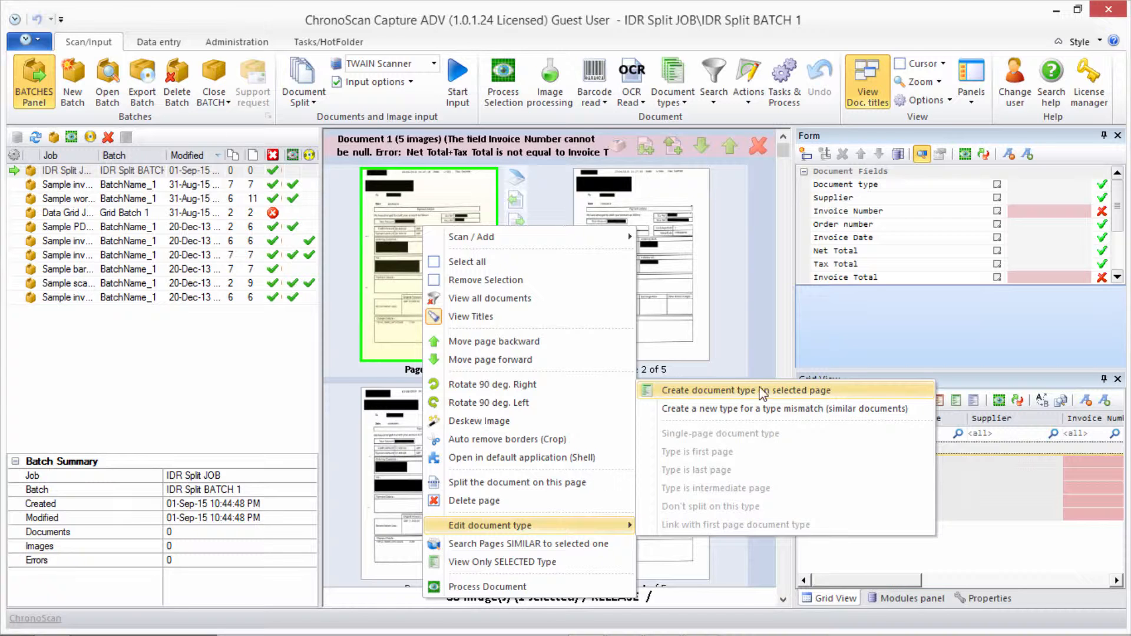
click(746, 390)
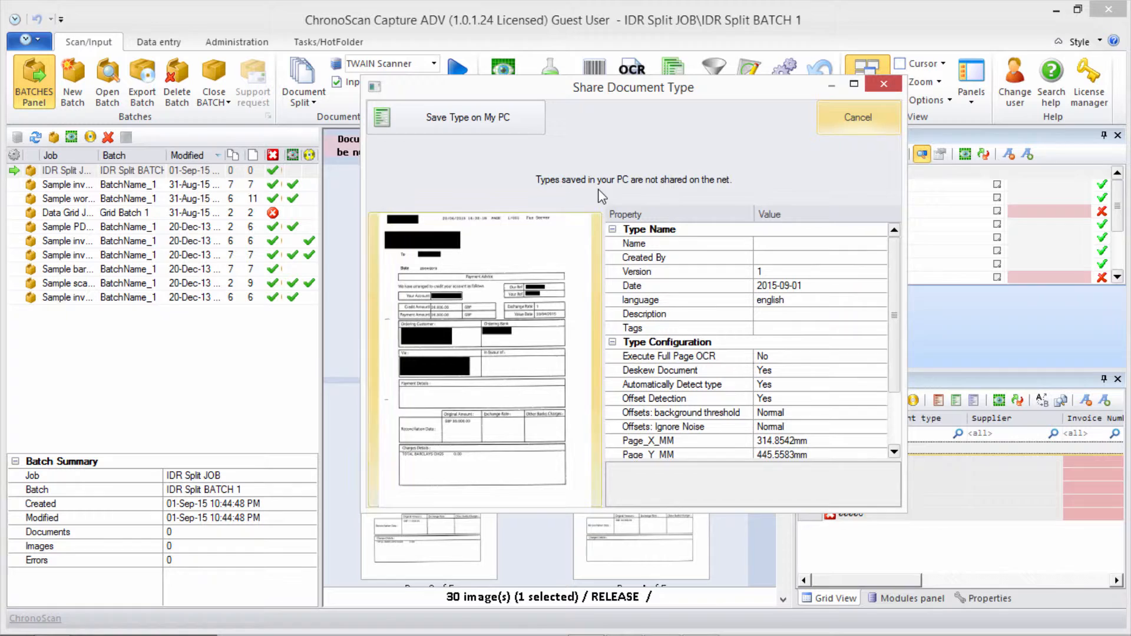
mouse_move(775, 250)
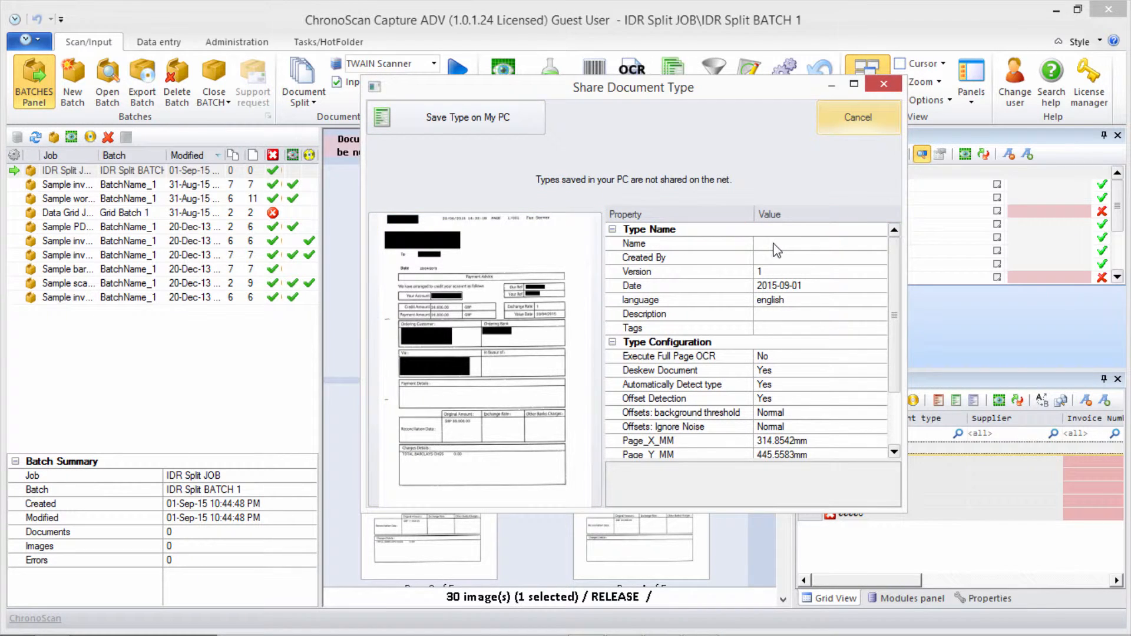
Enter 'IDR Split' as the new document type's Name in Share Document Type.
click(634, 242)
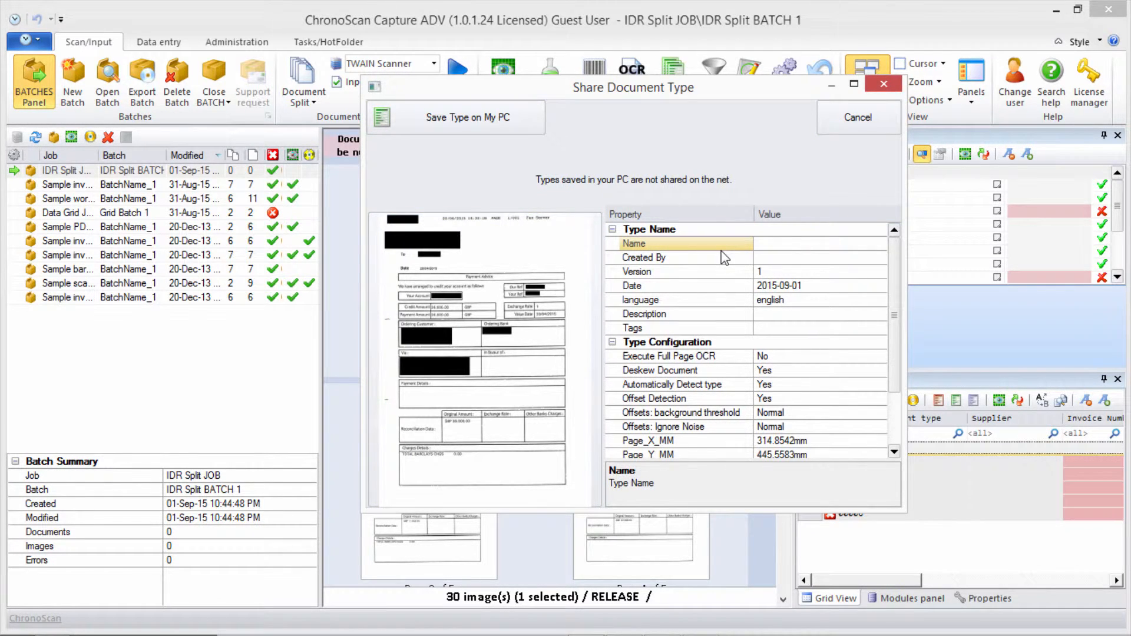
text(IDR Split)
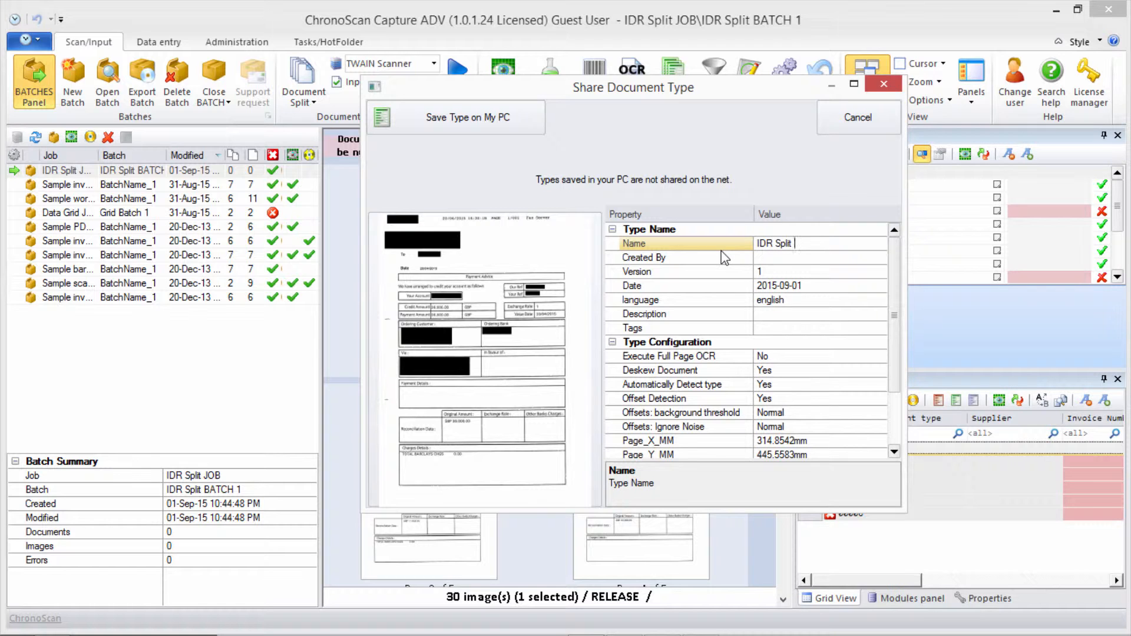
mouse_move(439, 139)
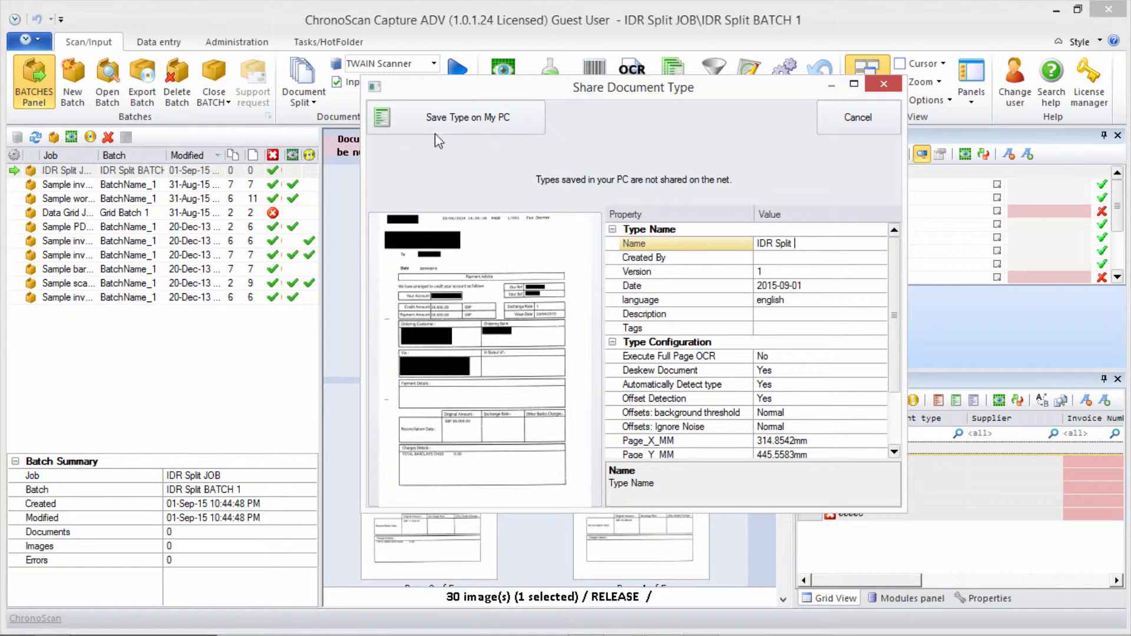
mouse_move(900, 312)
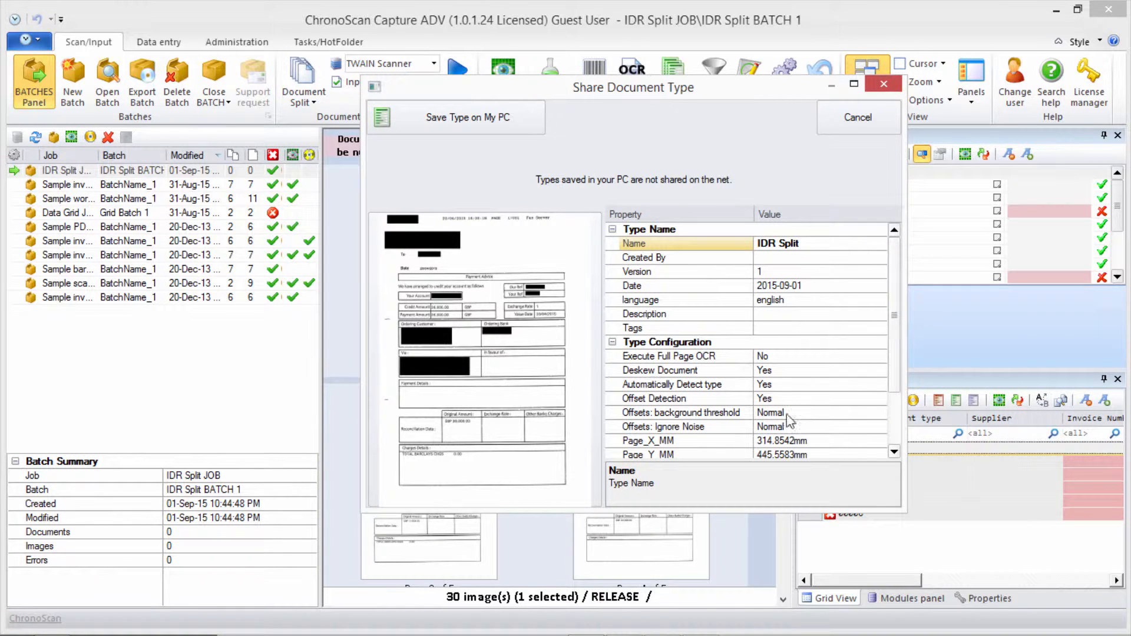
mouse_move(827, 265)
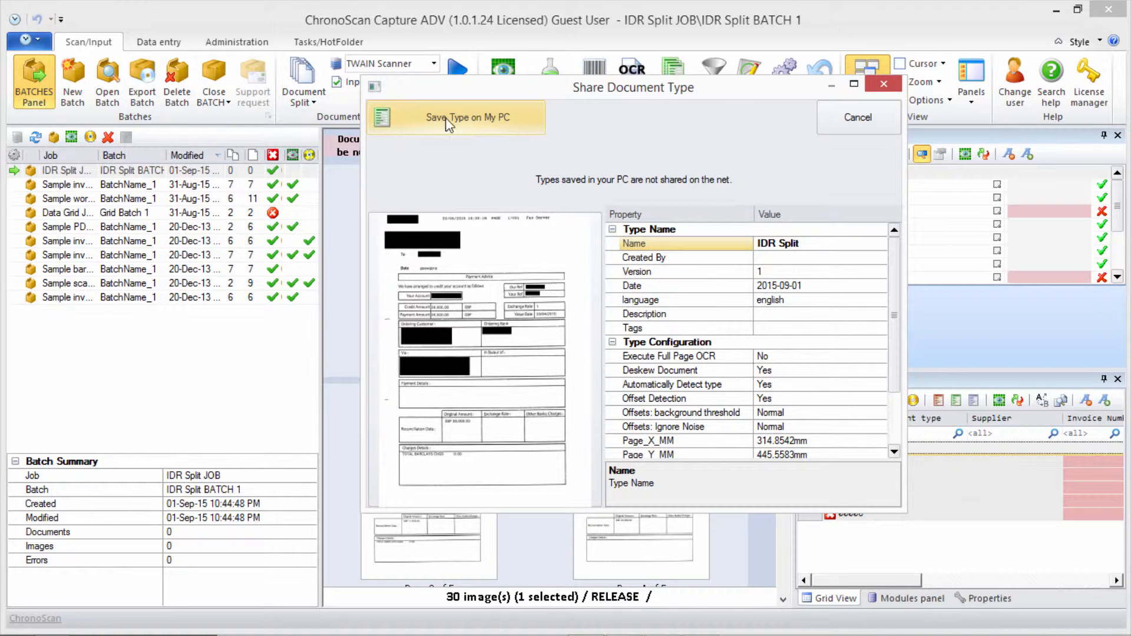
mouse_move(469, 116)
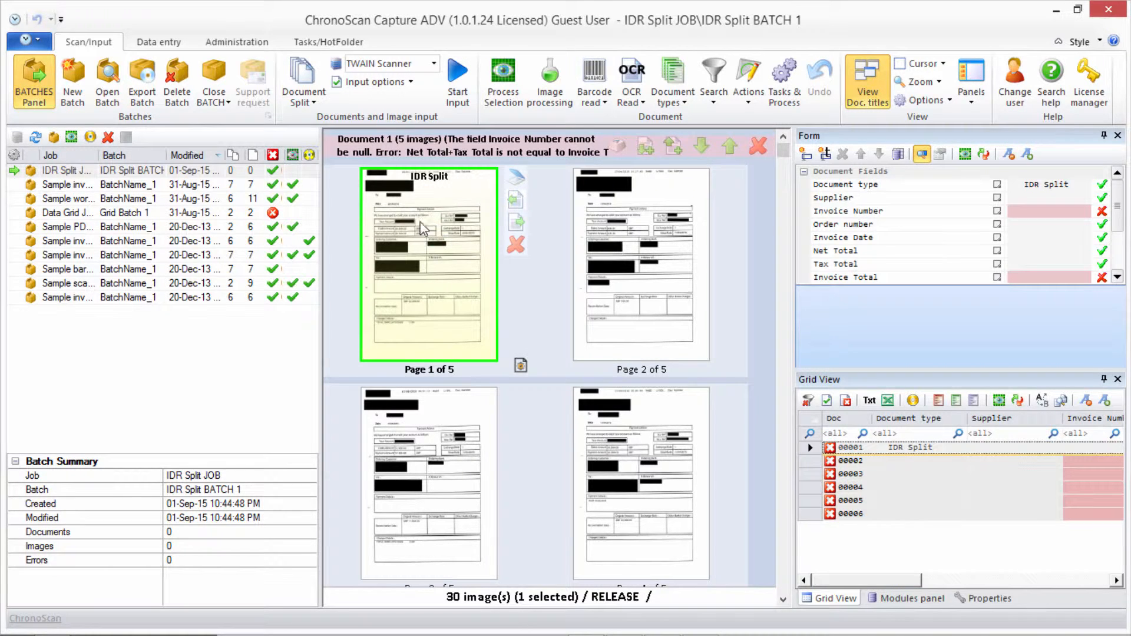
mouse_move(424, 223)
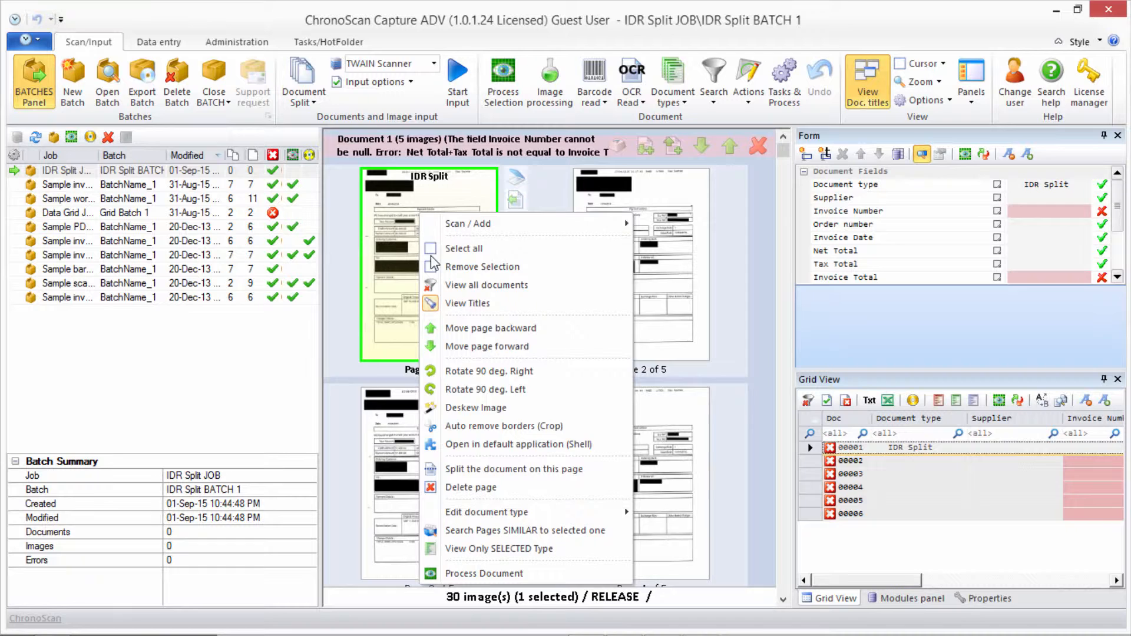
Select all 30 pages of the batch and choose Process Selection from their context menu.
click(464, 249)
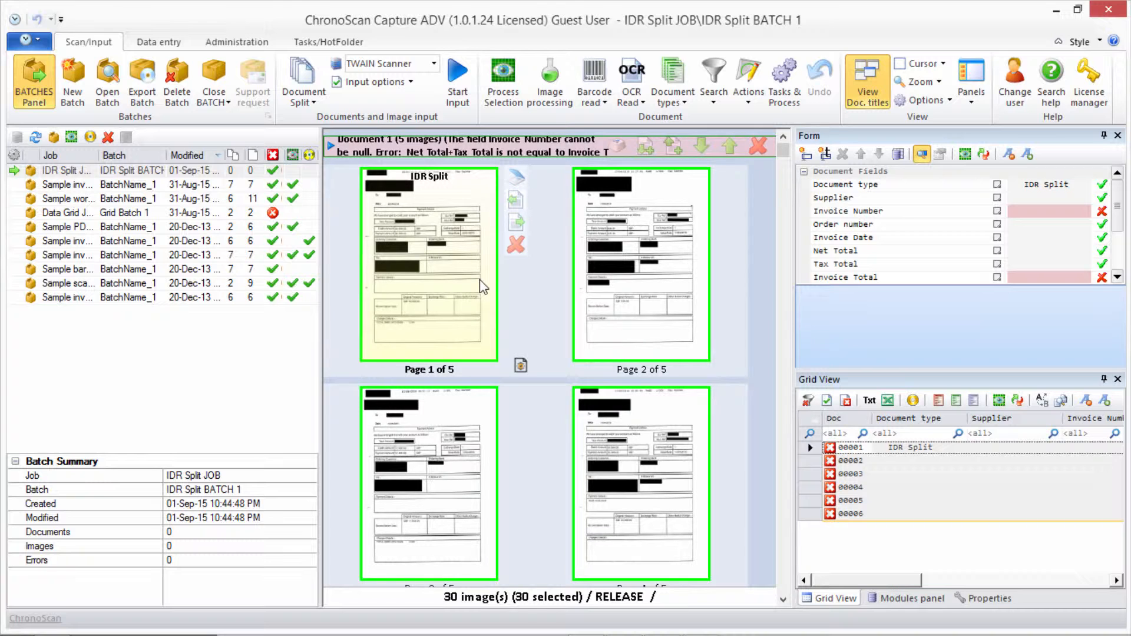
mouse_move(469, 292)
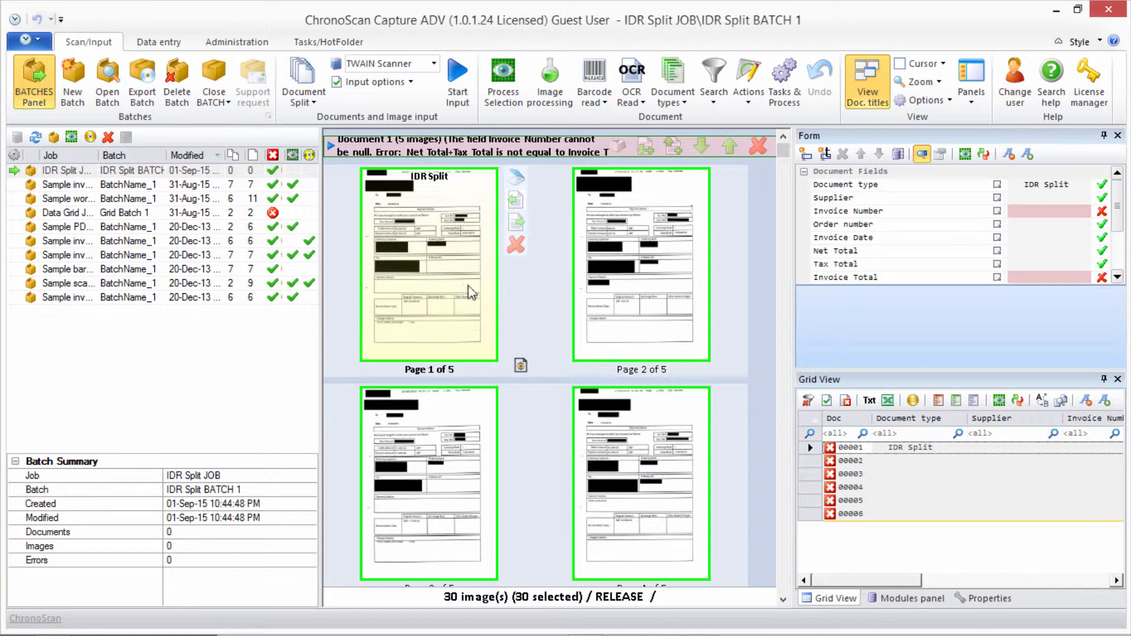
click(429, 268)
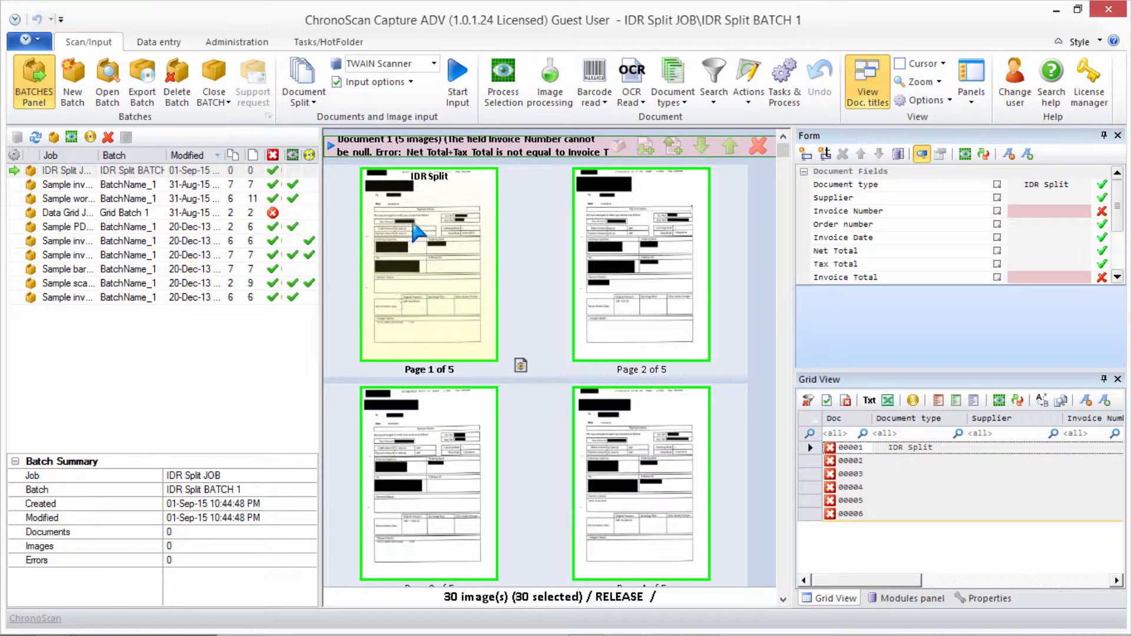
right_click(415, 228)
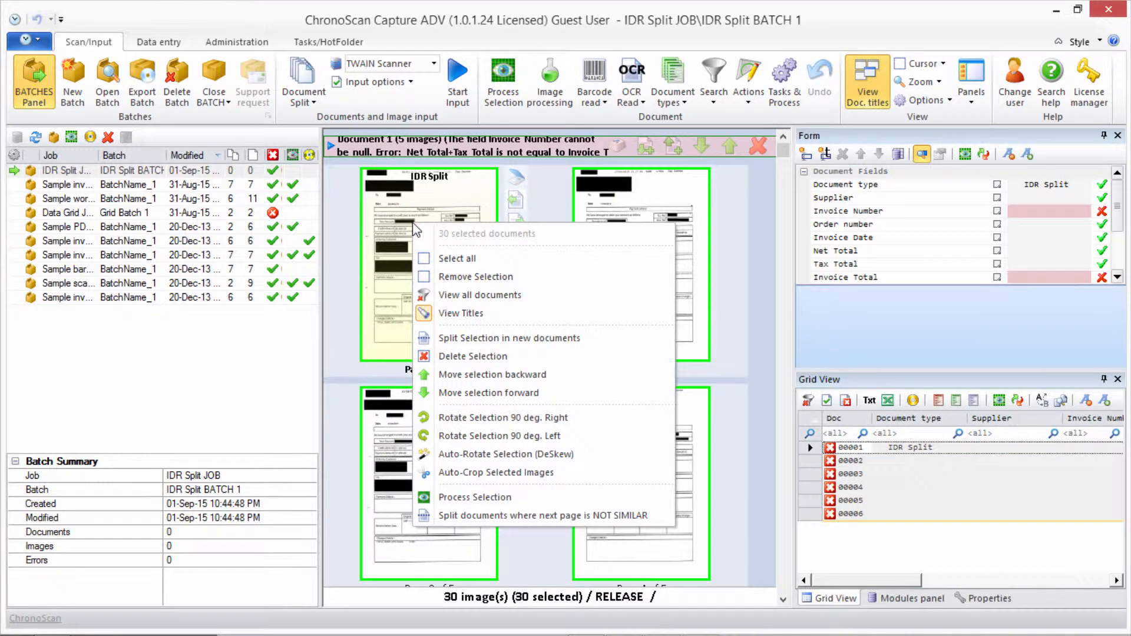
mouse_move(475, 498)
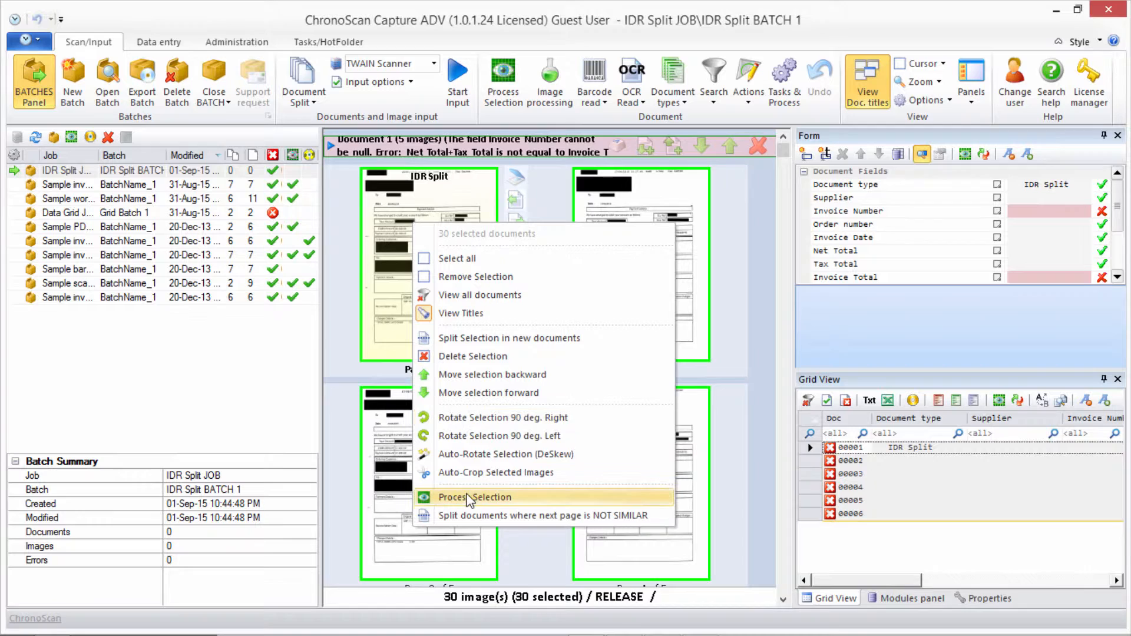
click(475, 497)
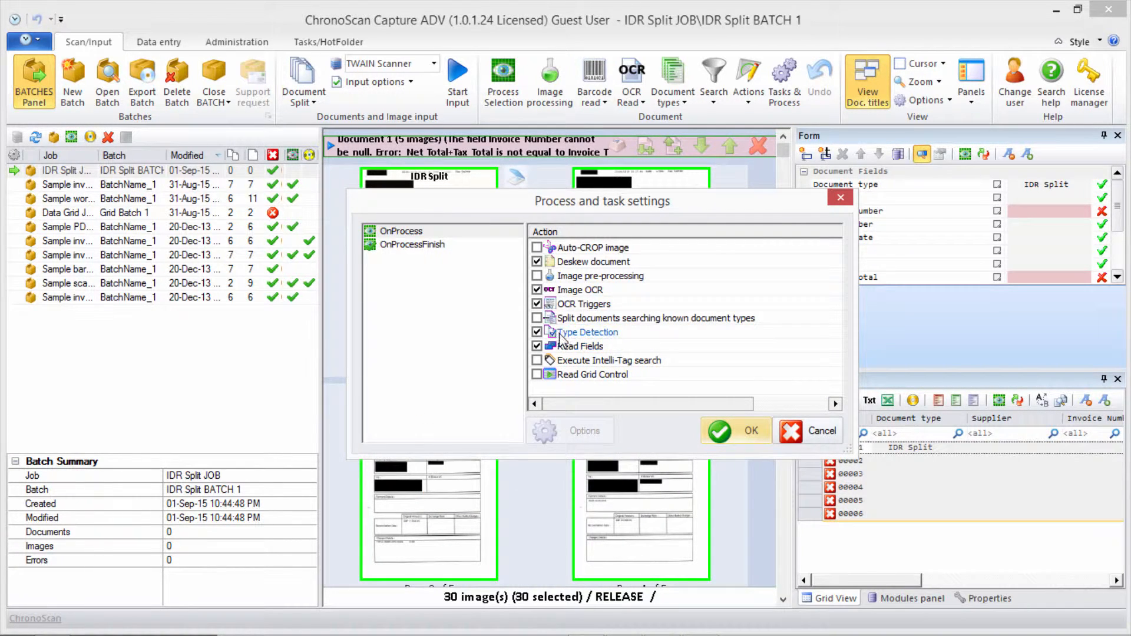
Run processing with only 'Split documents searching known document types' checked, yielding 30 one-page IDR Split documents.
click(536, 332)
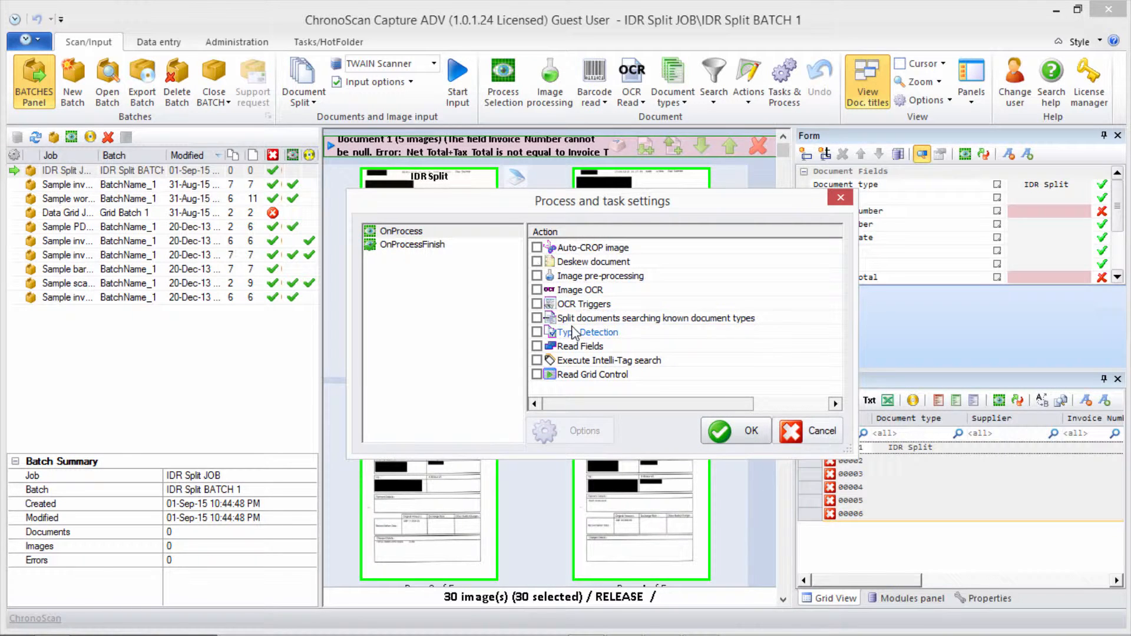
mouse_move(629, 321)
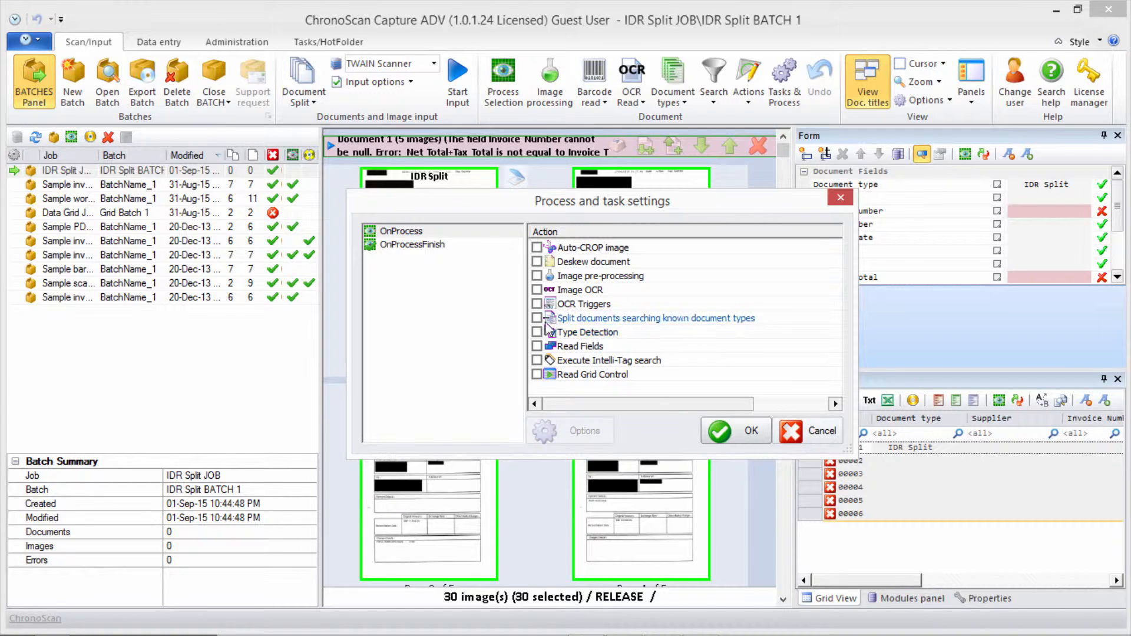
click(537, 318)
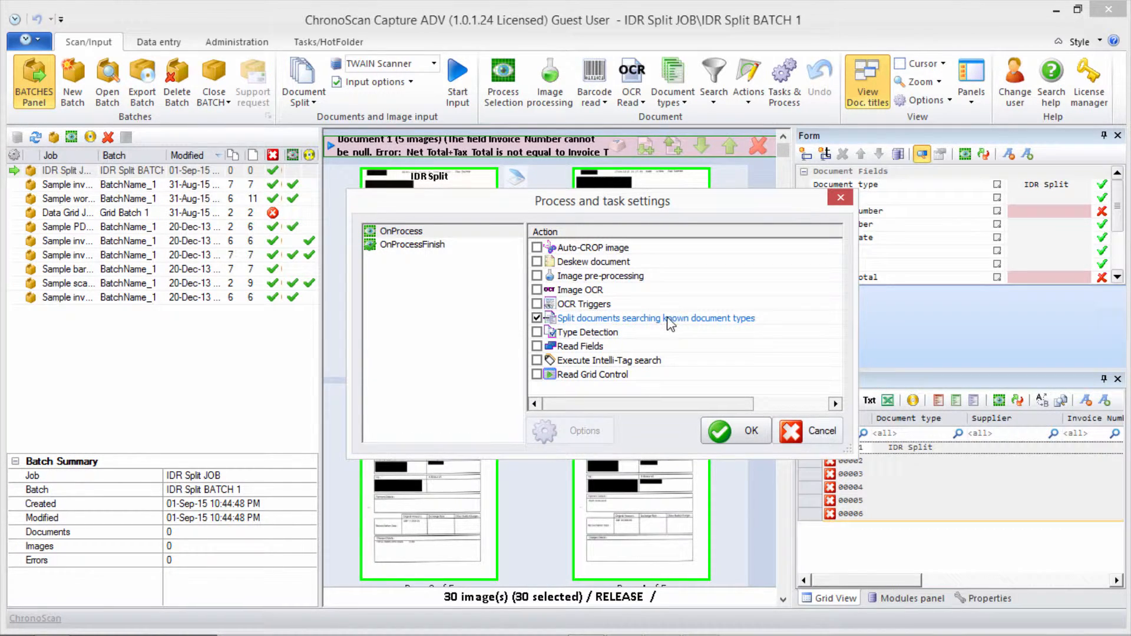
click(735, 432)
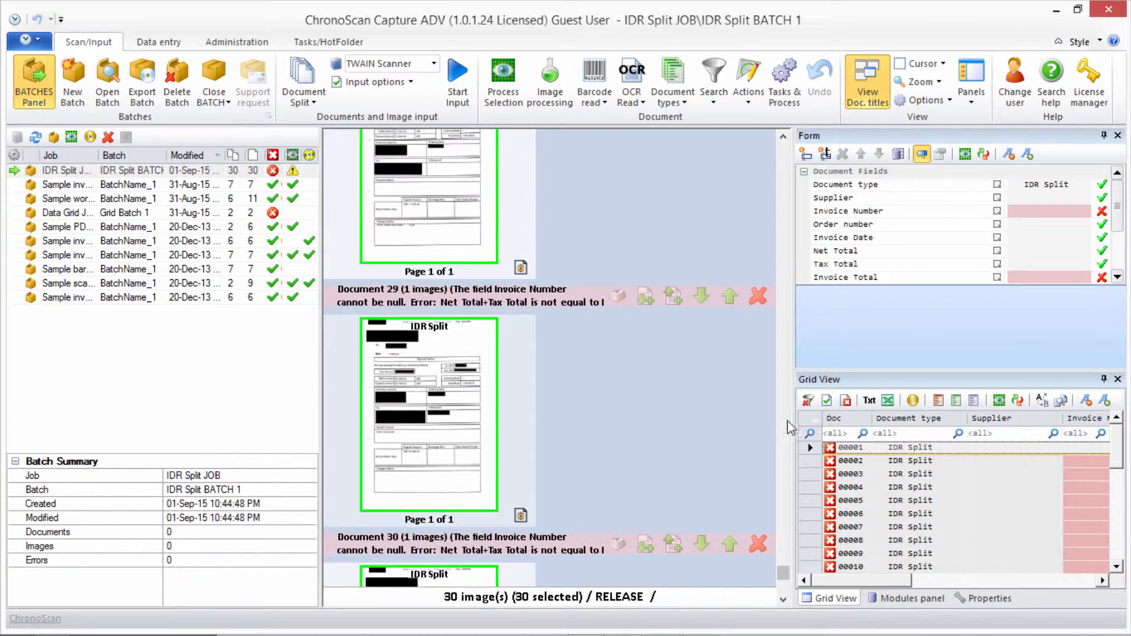
scroll(up, 3)
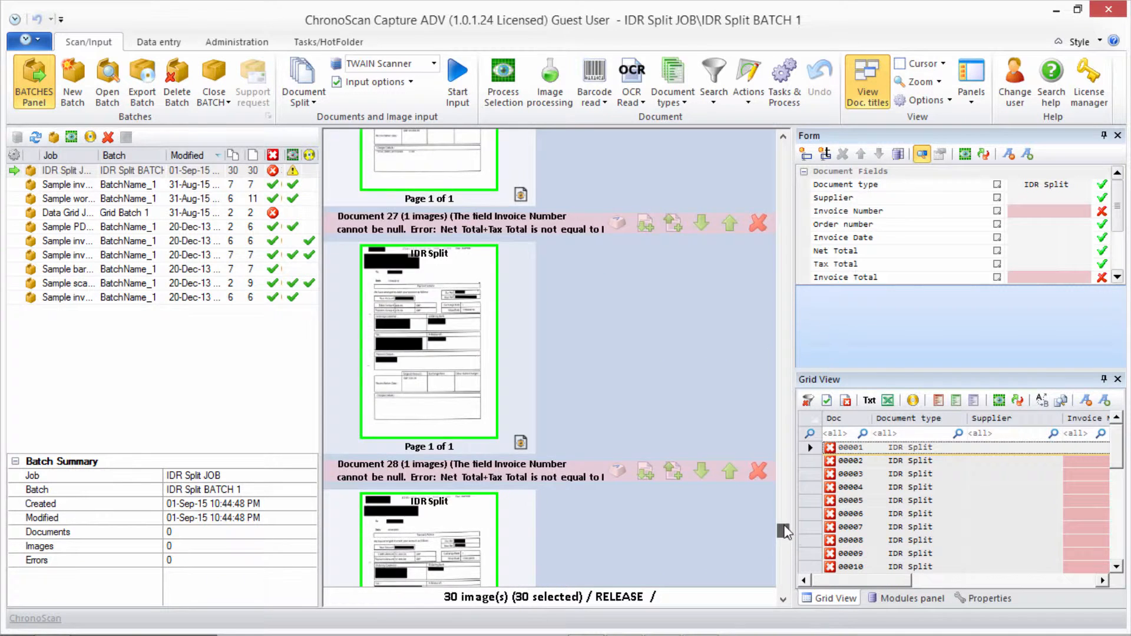
scroll(up, 3)
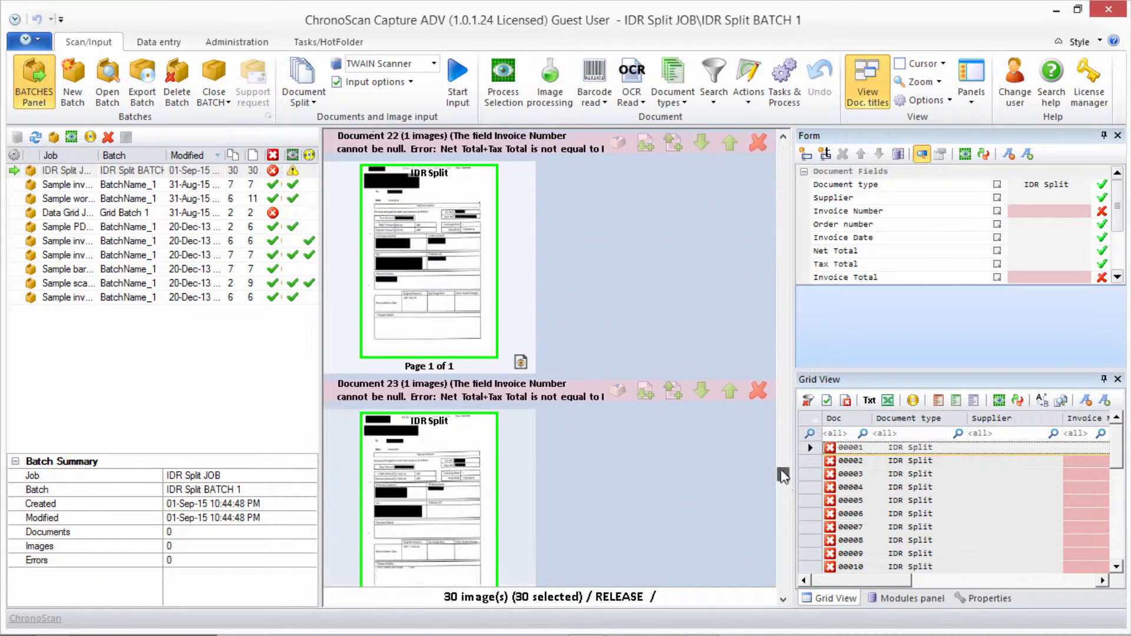
scroll(up, 3)
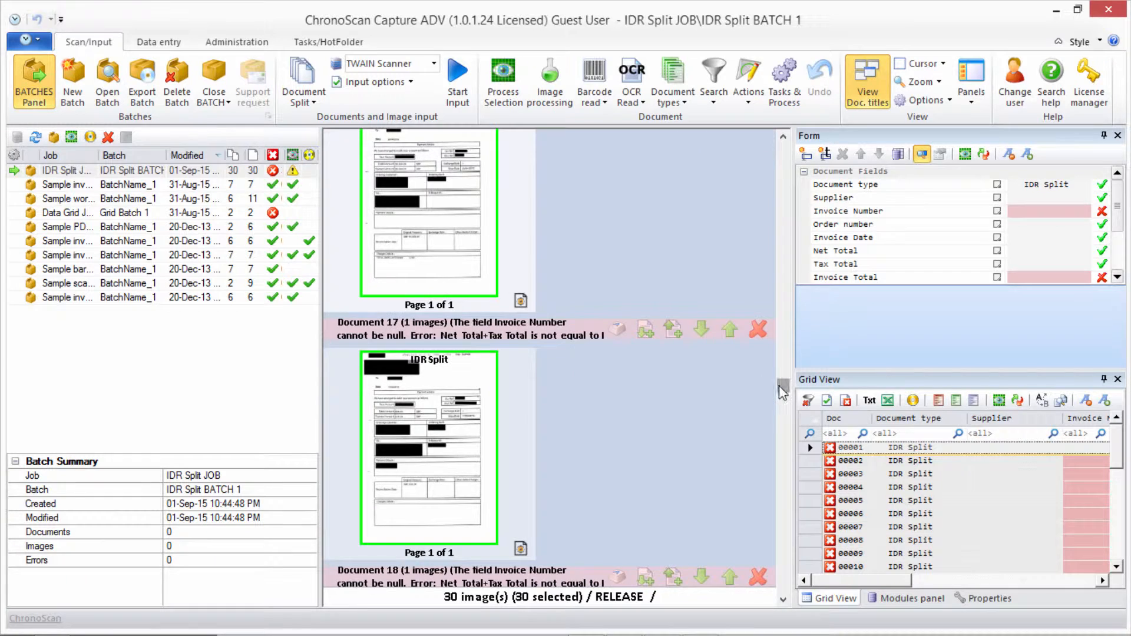
scroll(up, 3)
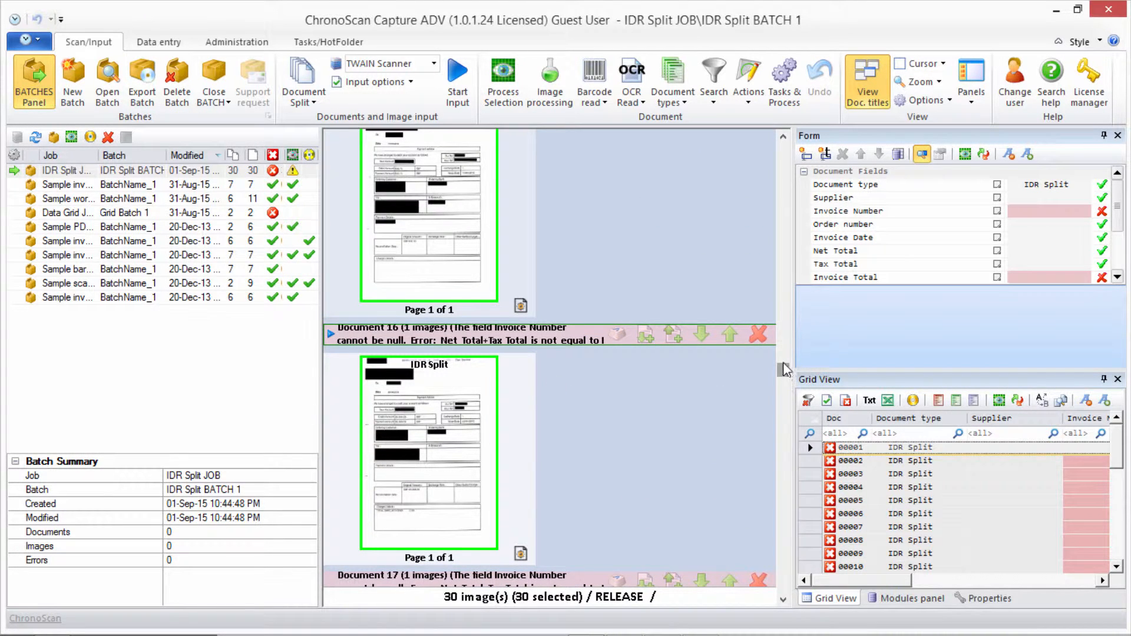
scroll(up, 3)
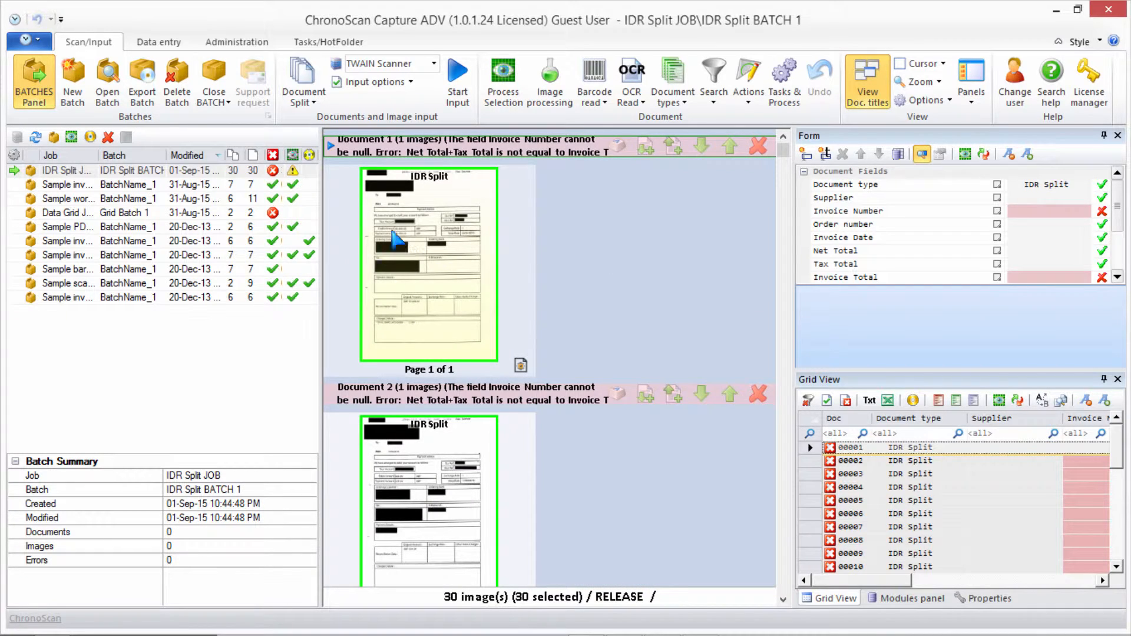